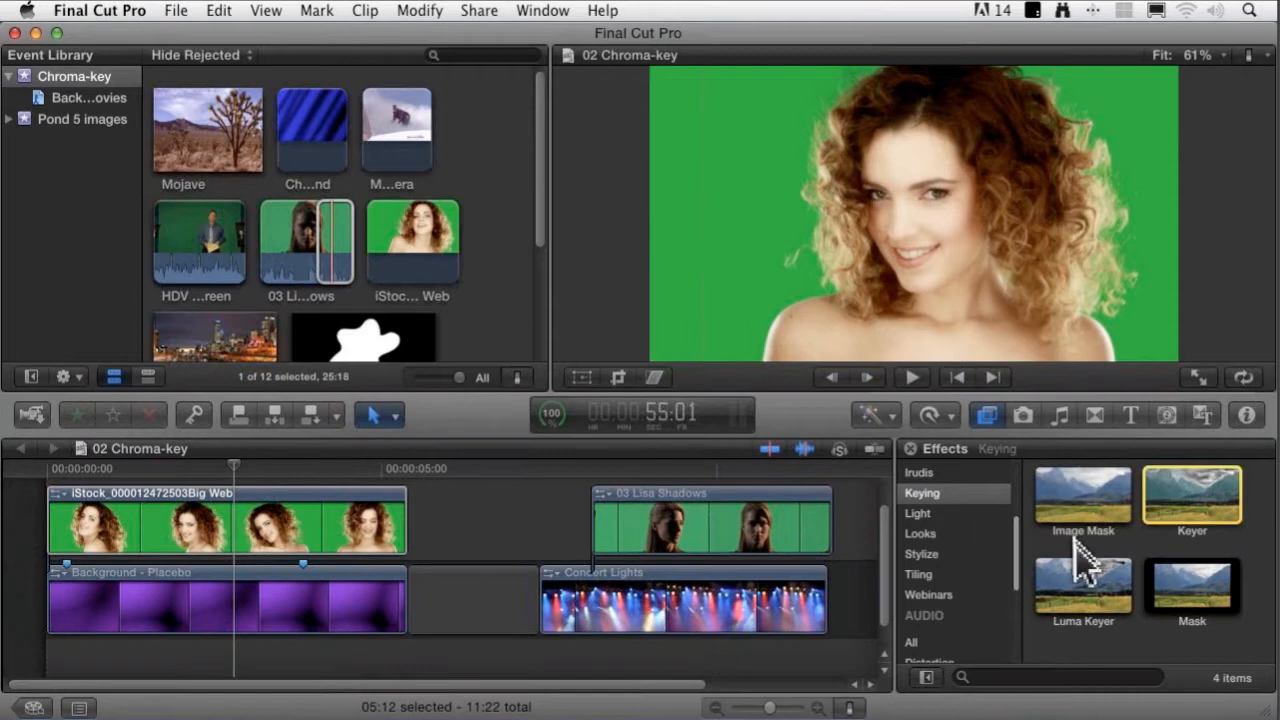
mouse_move(1220, 620)
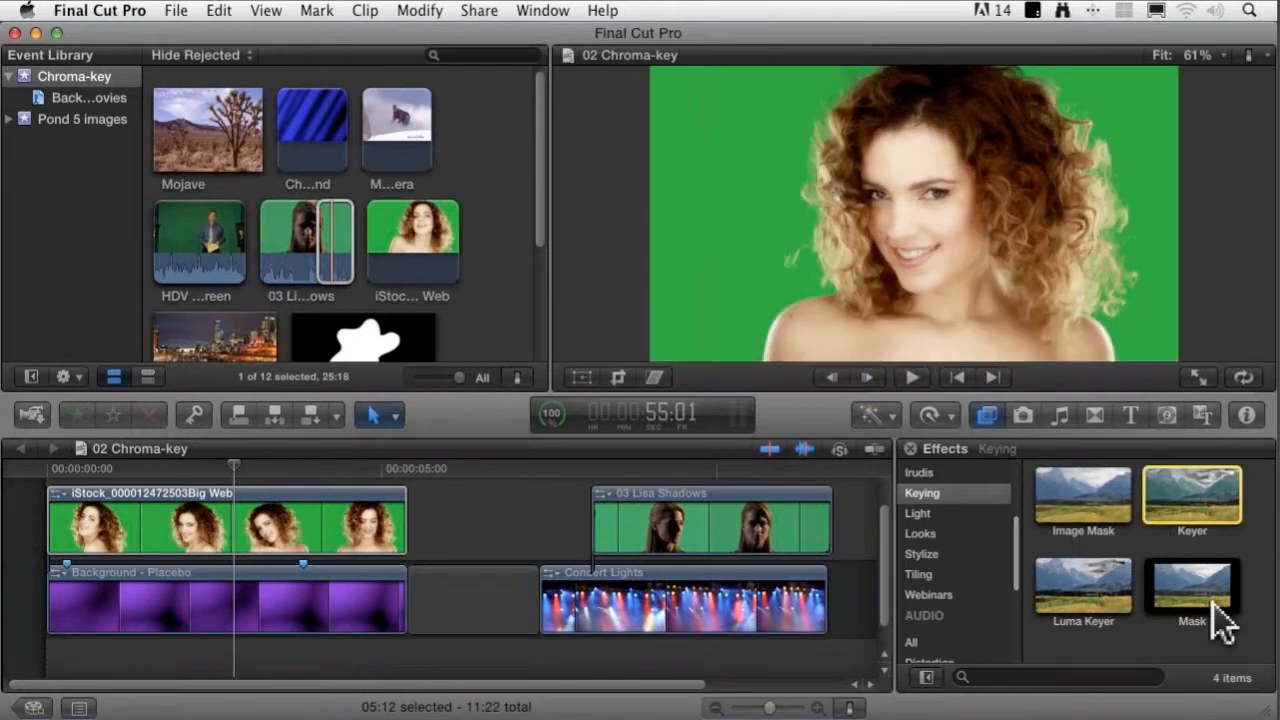
mouse_move(1260, 630)
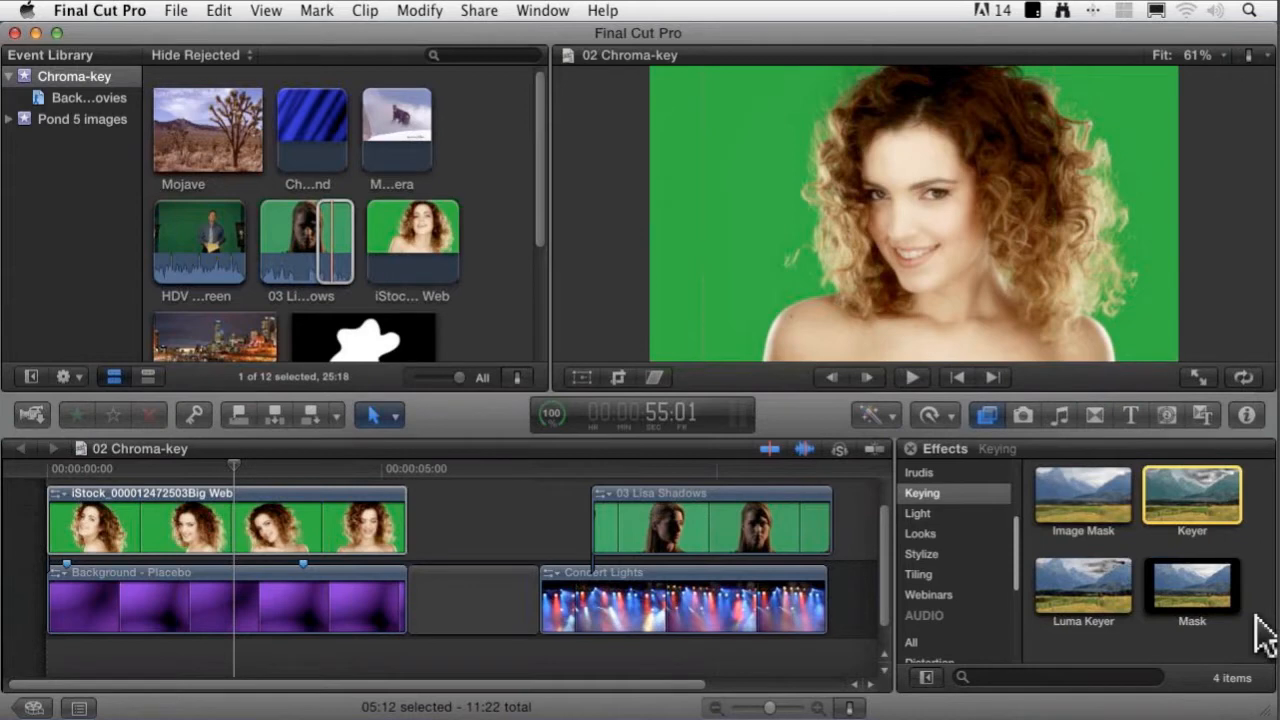
mouse_move(1192, 500)
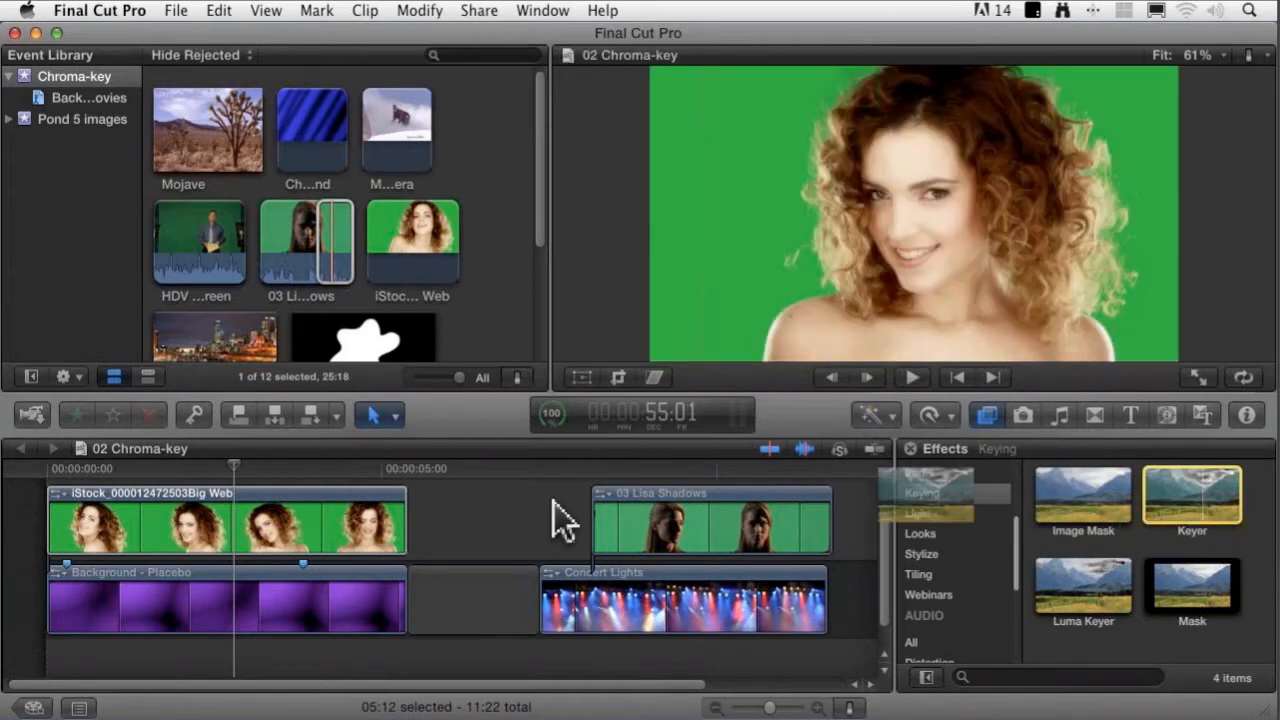
Add the Keyer to the green-screen clip and review its default parameters in the Inspector
left_click(276, 524)
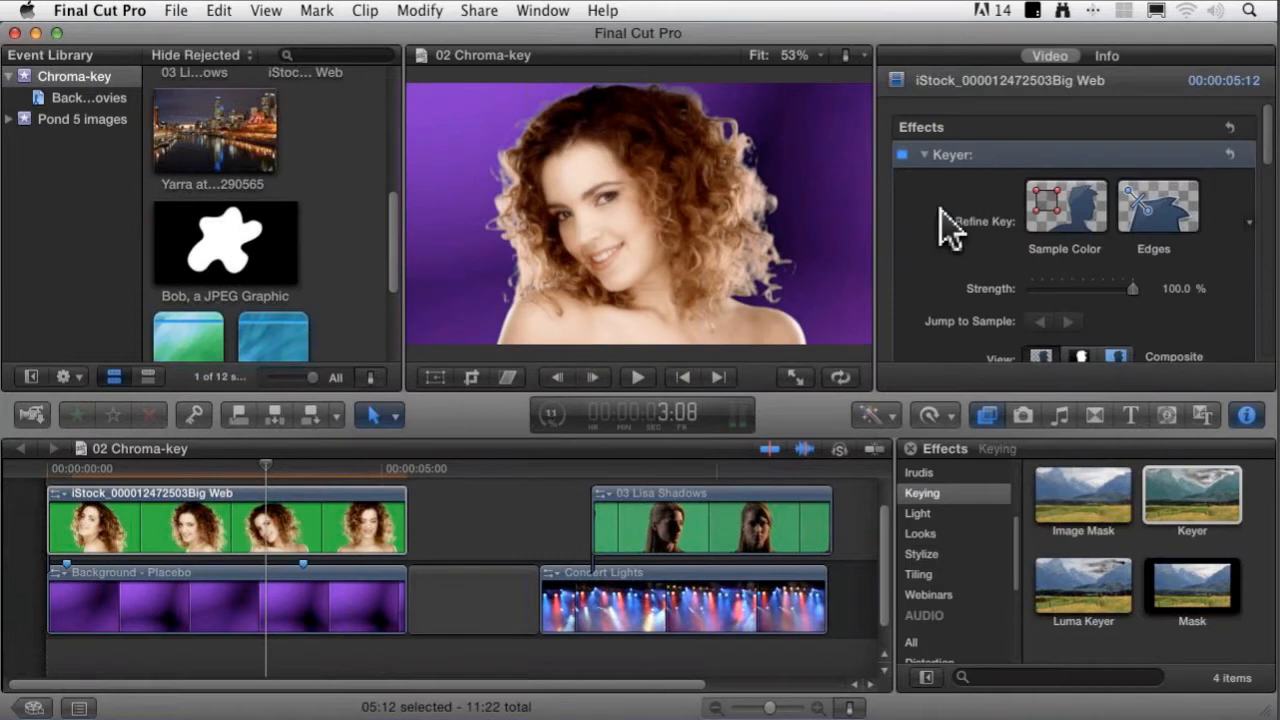
scroll("down", 3)
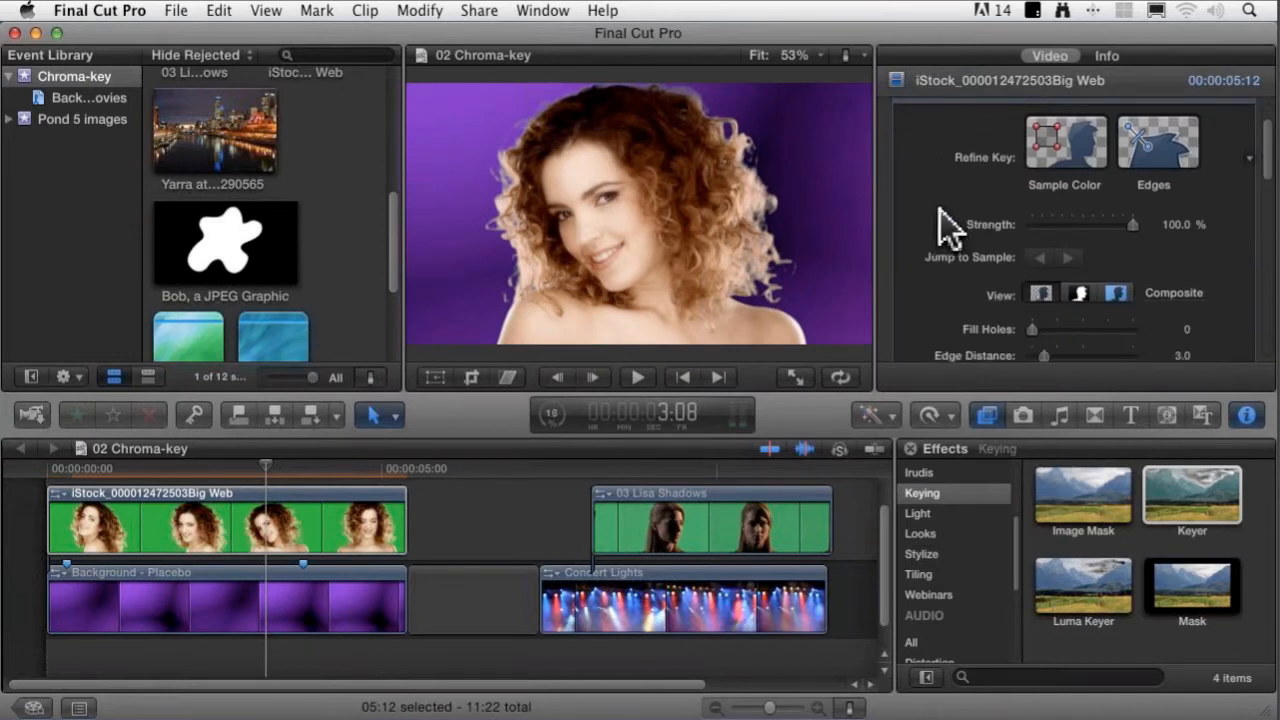
scroll("down", 3)
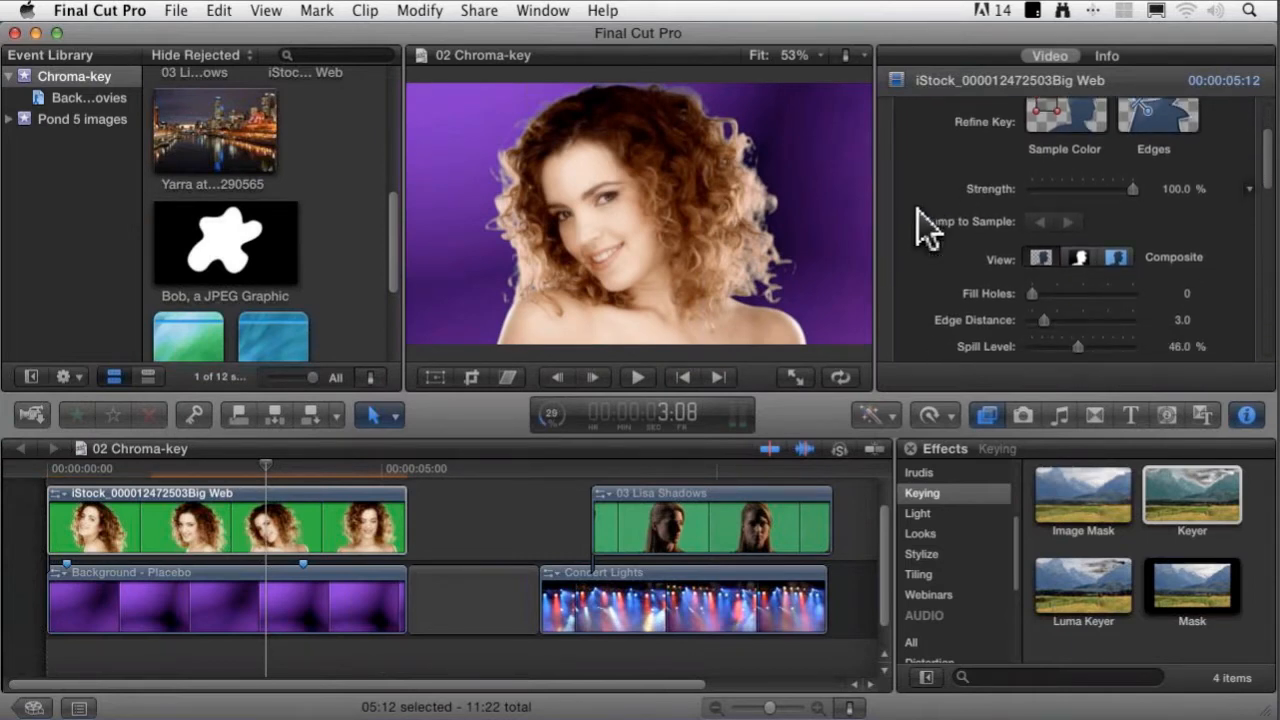
scroll("down", 3)
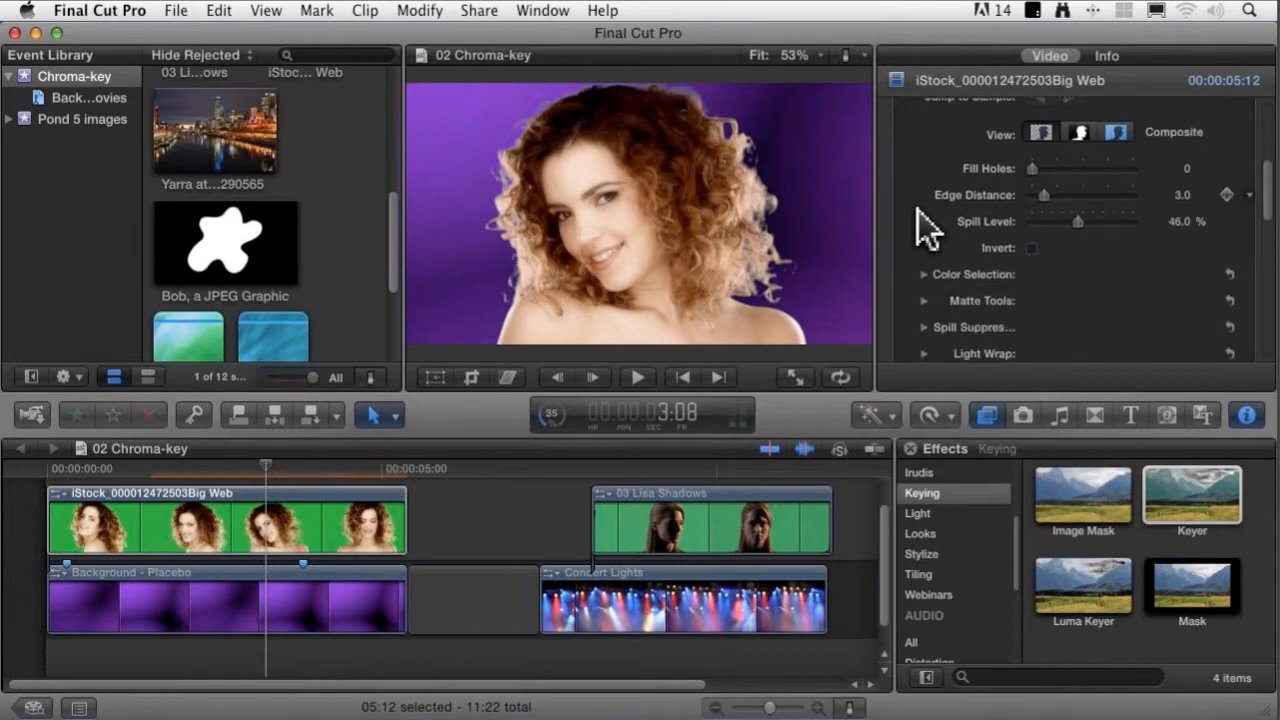
scroll("down", 3)
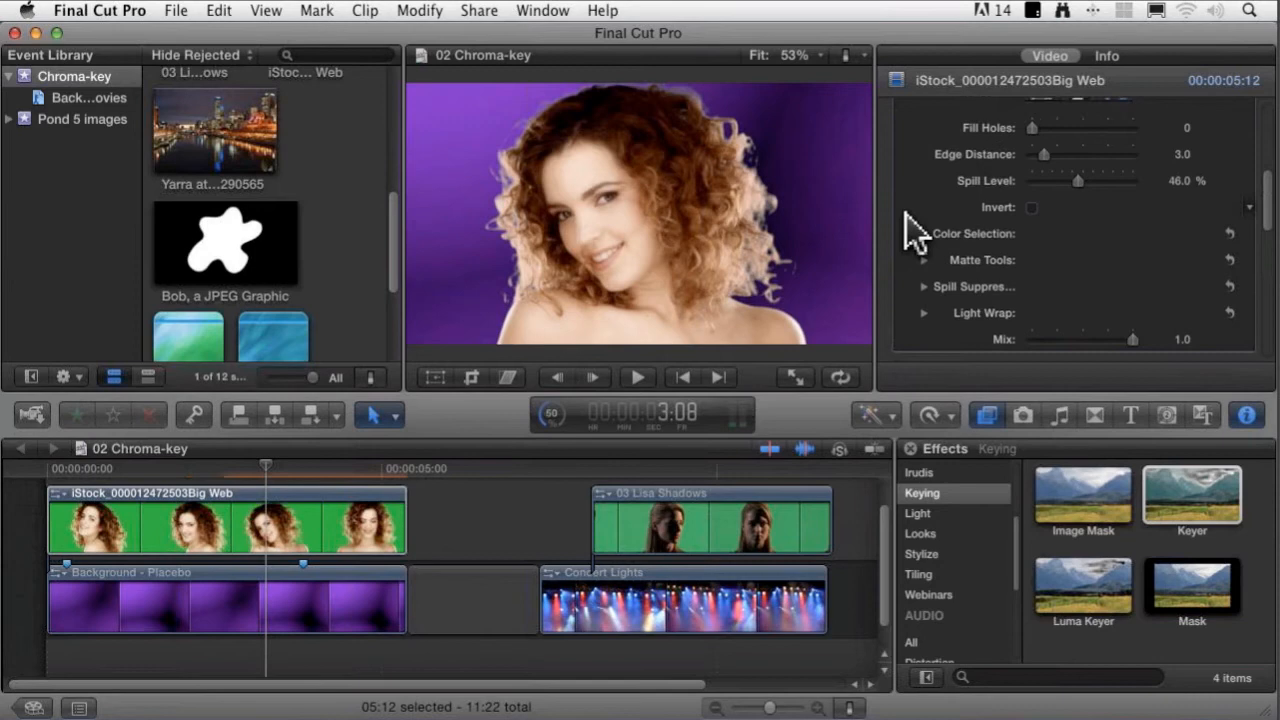
Expand the Keyer's Color Selection, then preview the '03 Lisa Shadows' clip in the viewer
left_click(924, 232)
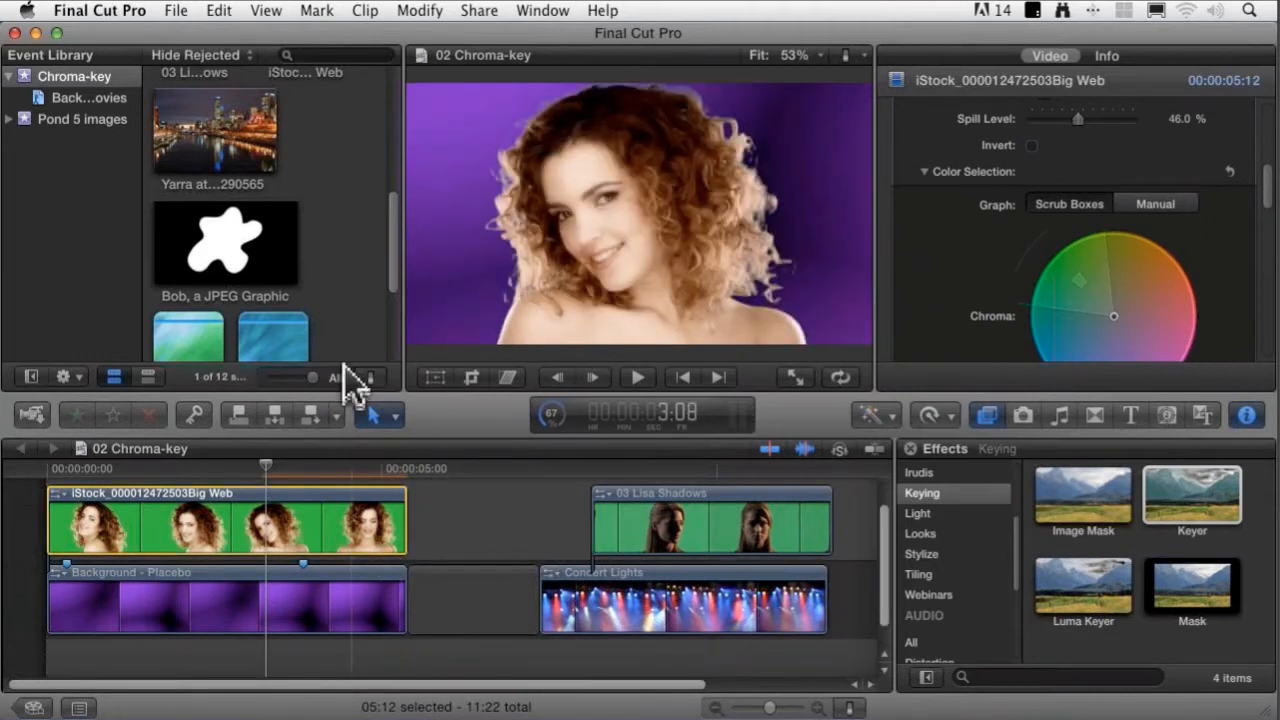
scroll("up", 3)
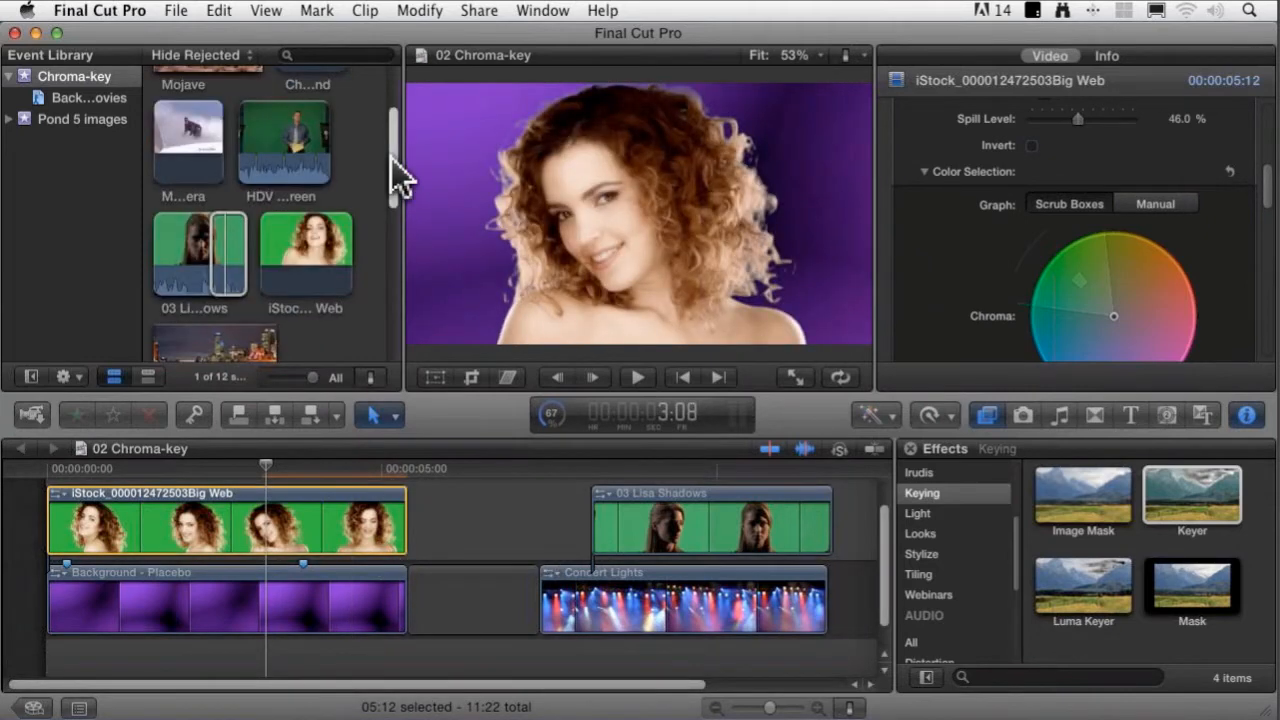
scroll("down", 3)
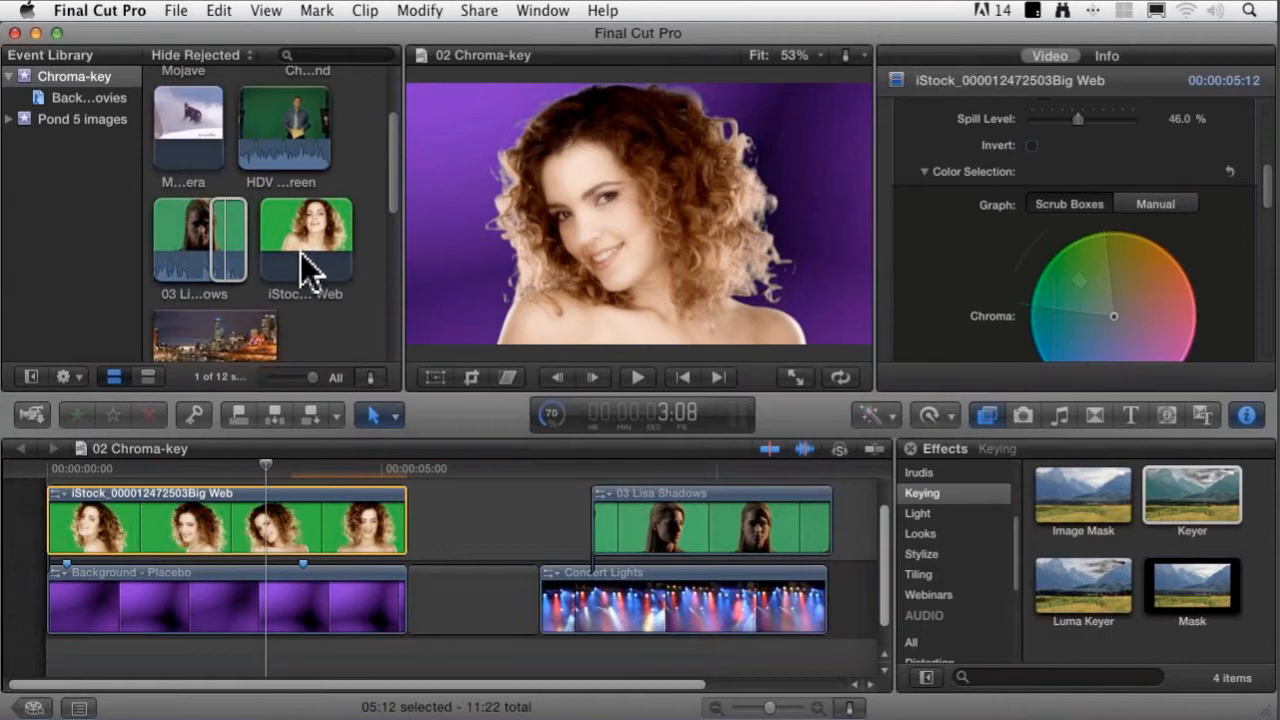
left_click(200, 240)
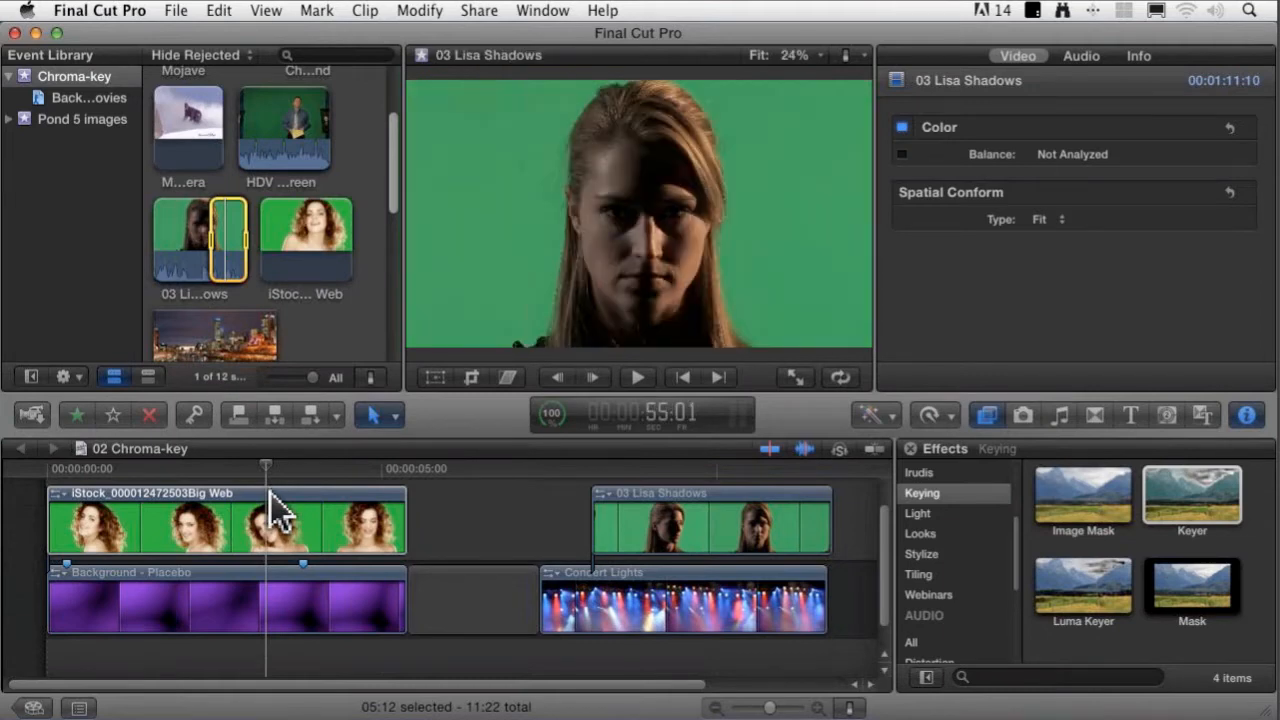
Draw and adjust a custom chroma range on the keyed clip's Color Selection wheel
left_click(224, 520)
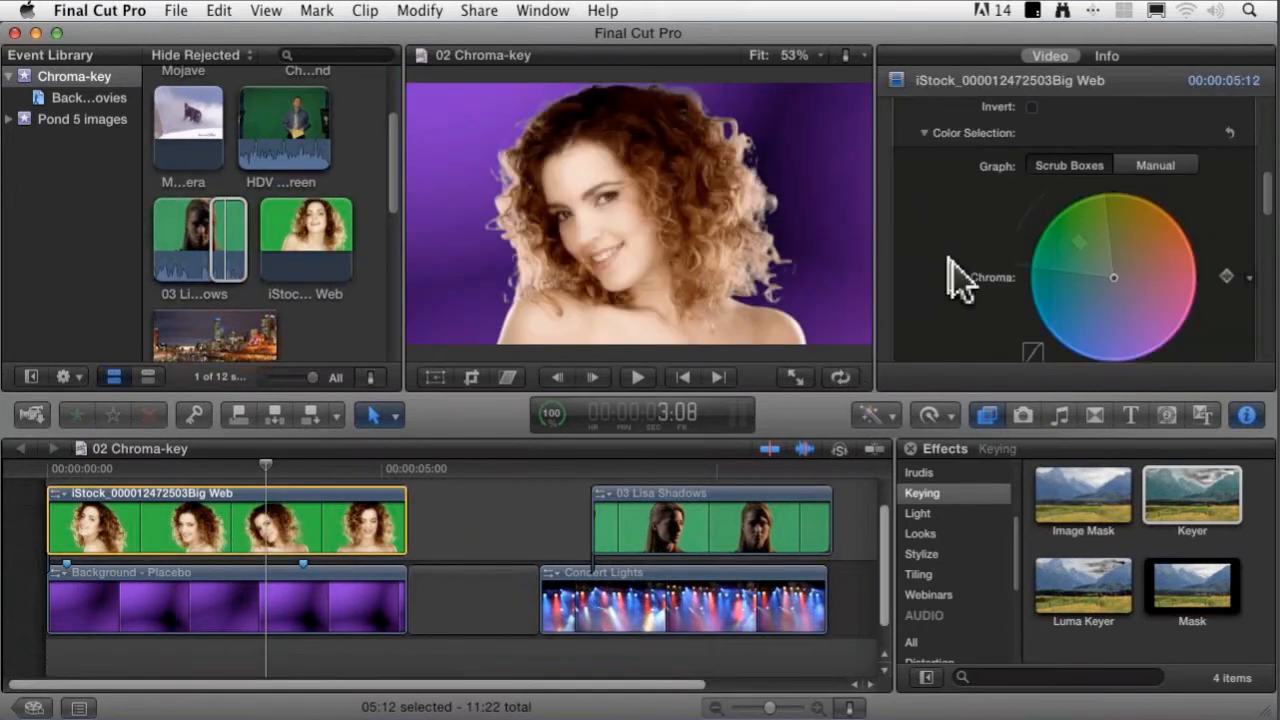
mouse_move(1056, 296)
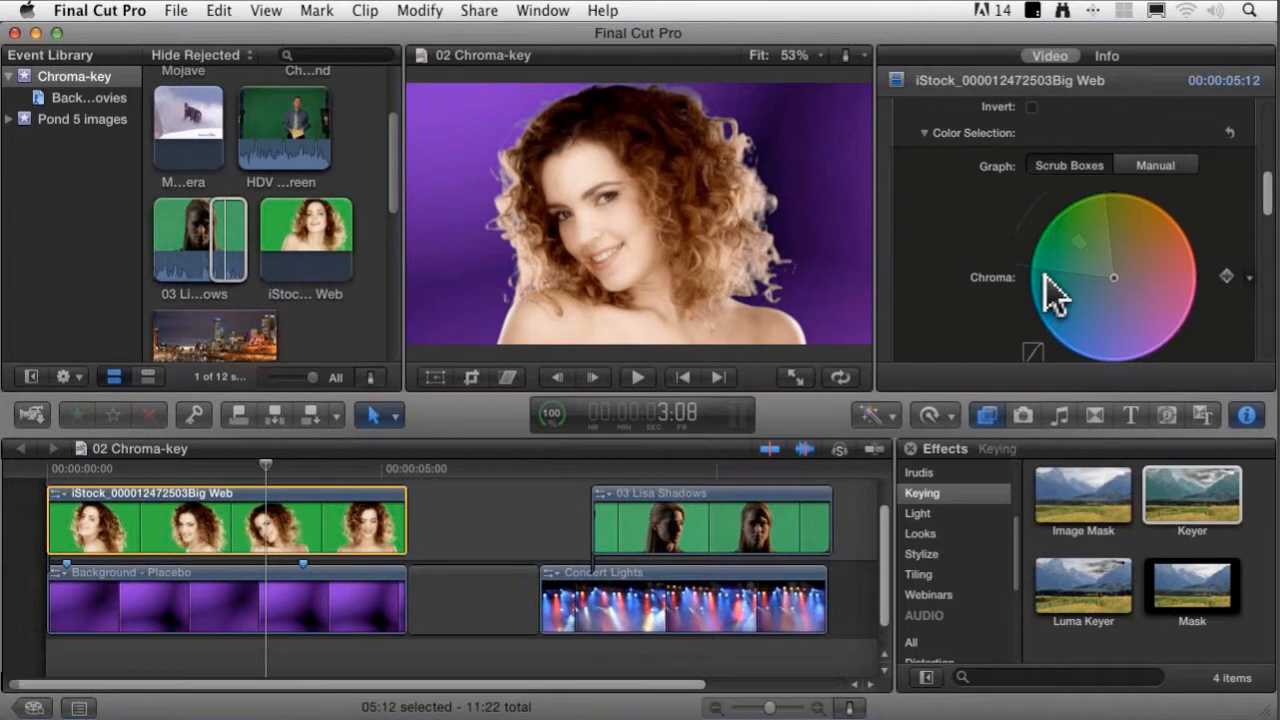
mouse_move(1100, 330)
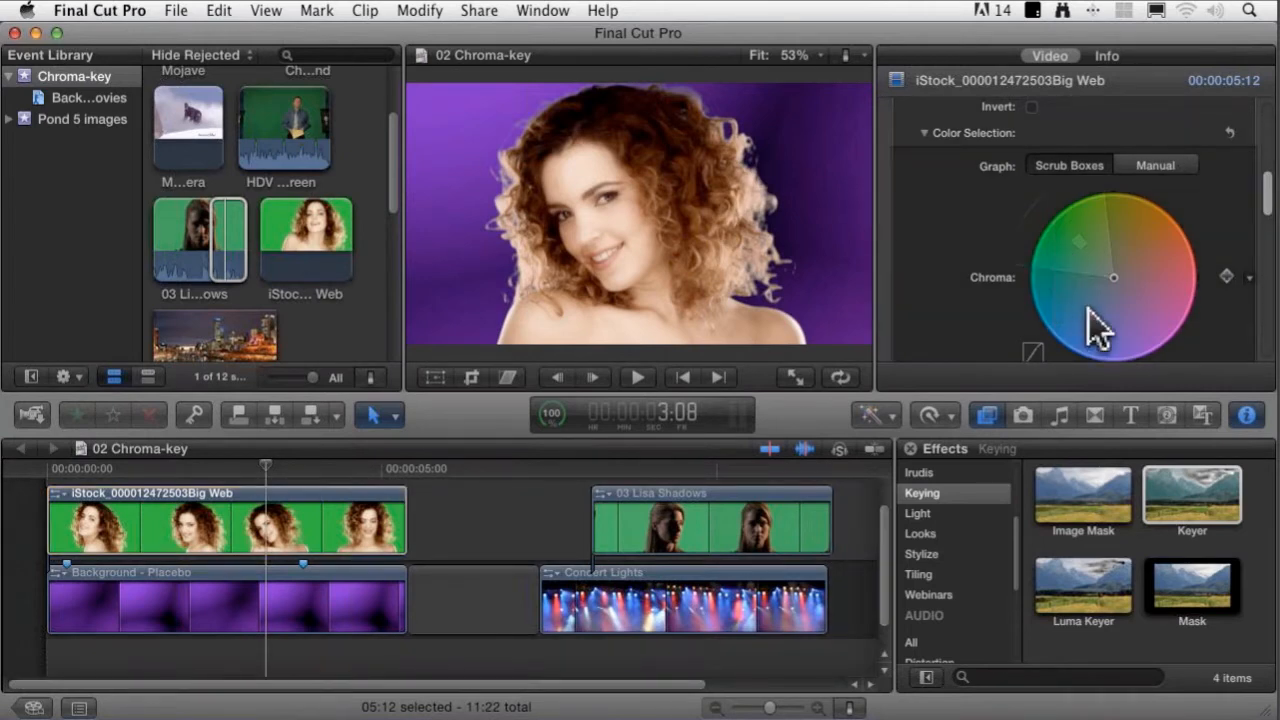
mouse_move(1080, 316)
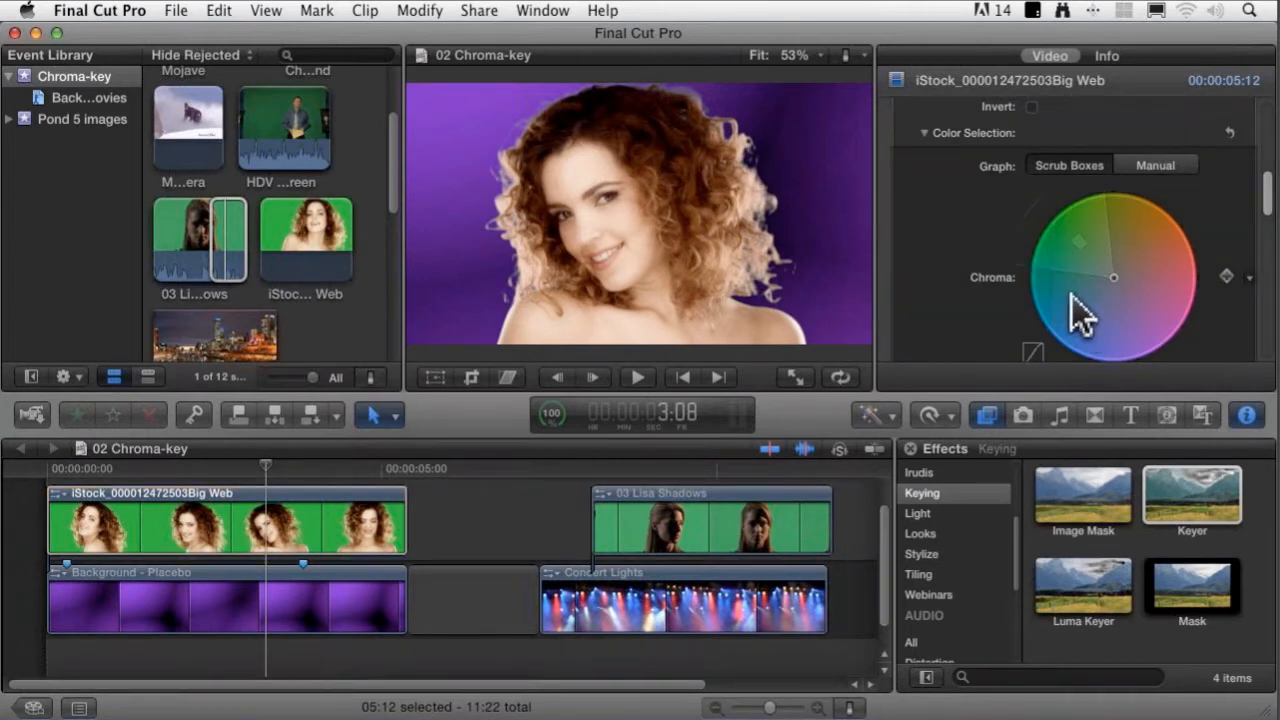
left_click_drag(1112, 278, 1052, 268)
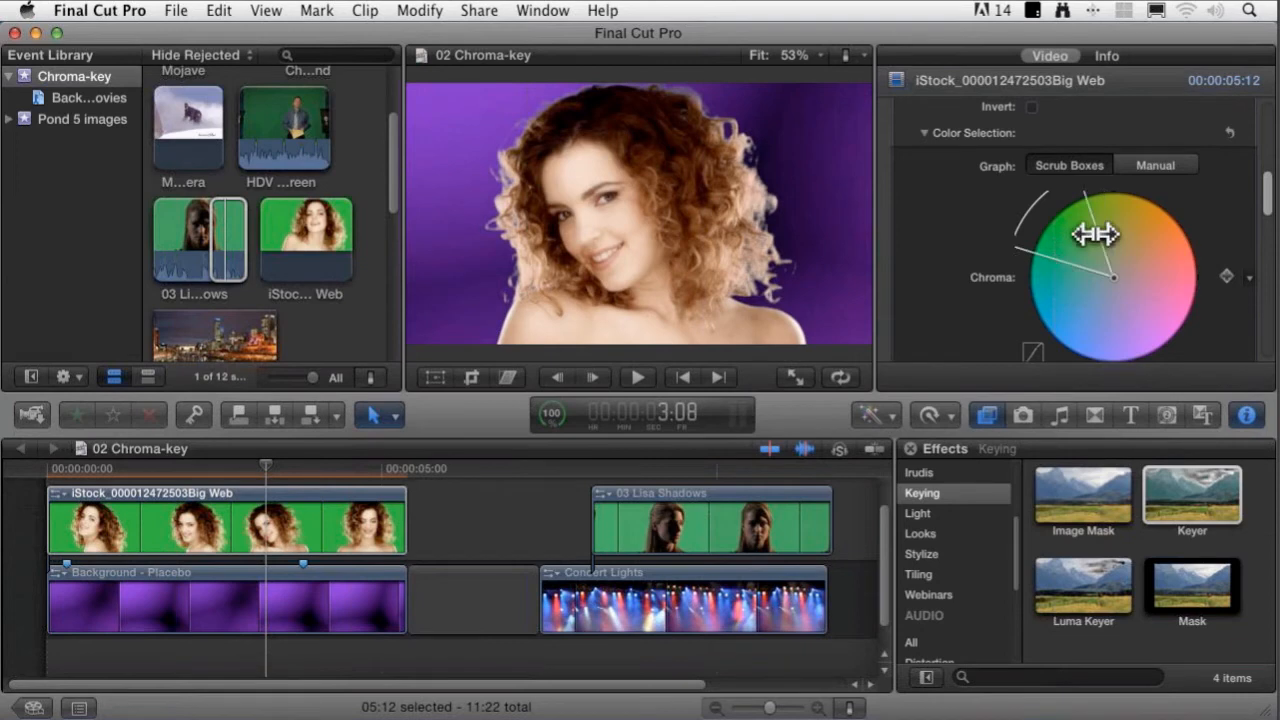
left_click_drag(1096, 236, 1072, 256)
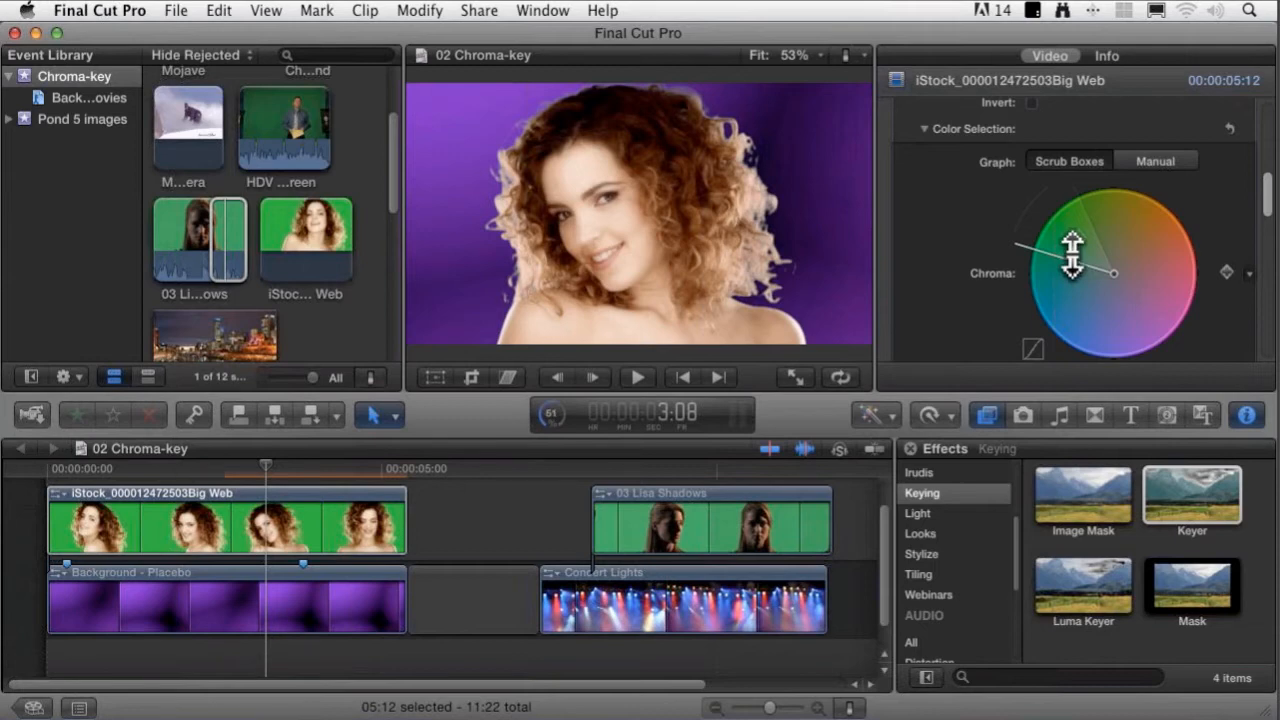
Narrow the keyed green chroma range in Scrub Boxes mode on the colour wheel
scroll("up", 3)
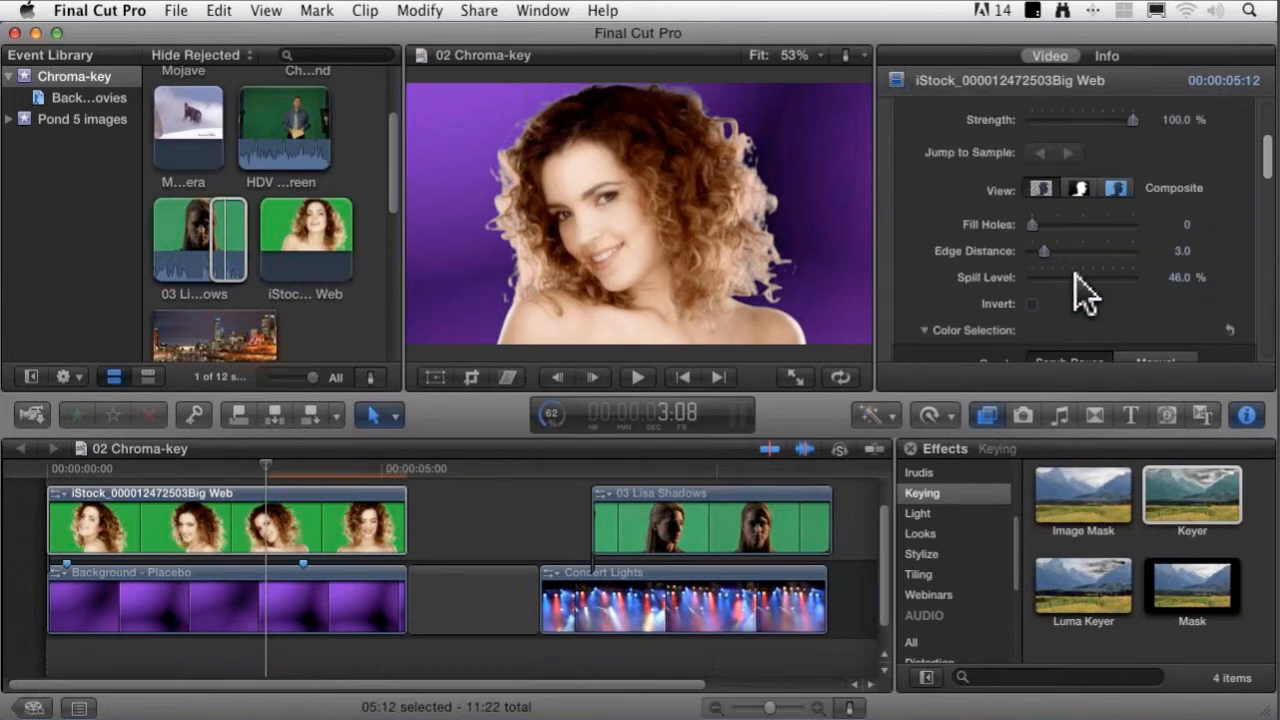
scroll("up", 3)
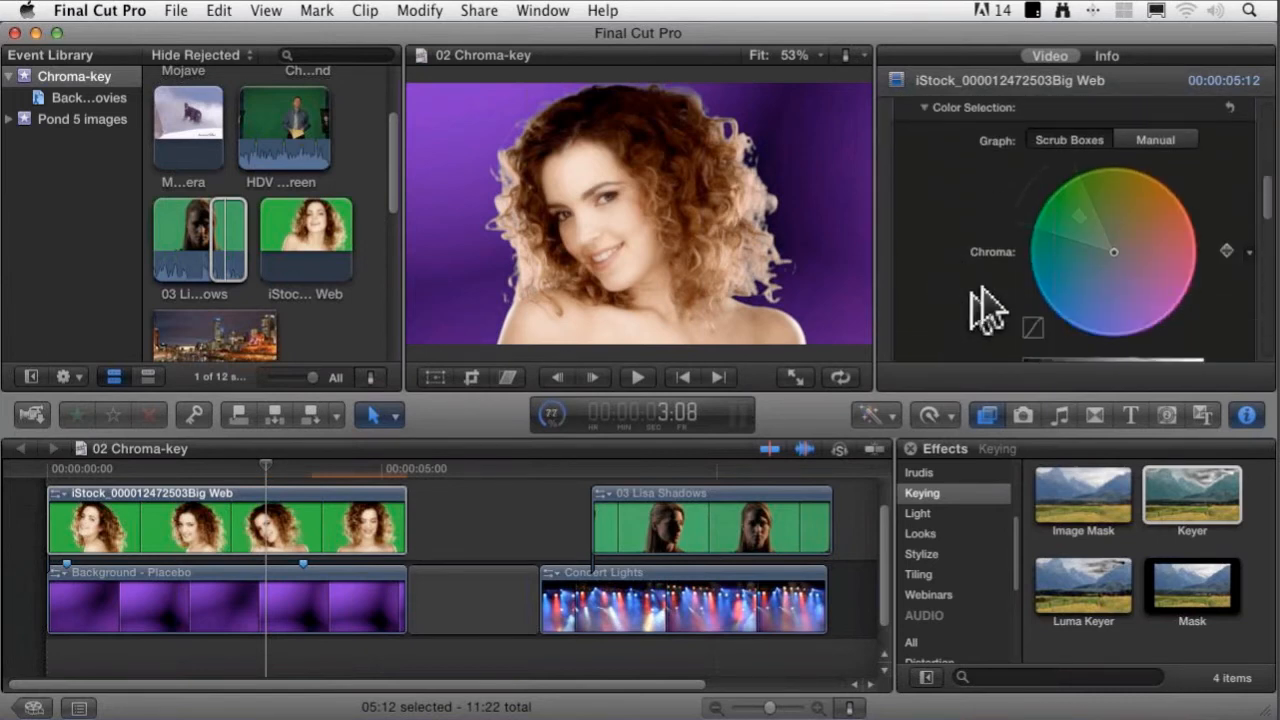
mouse_move(1100, 240)
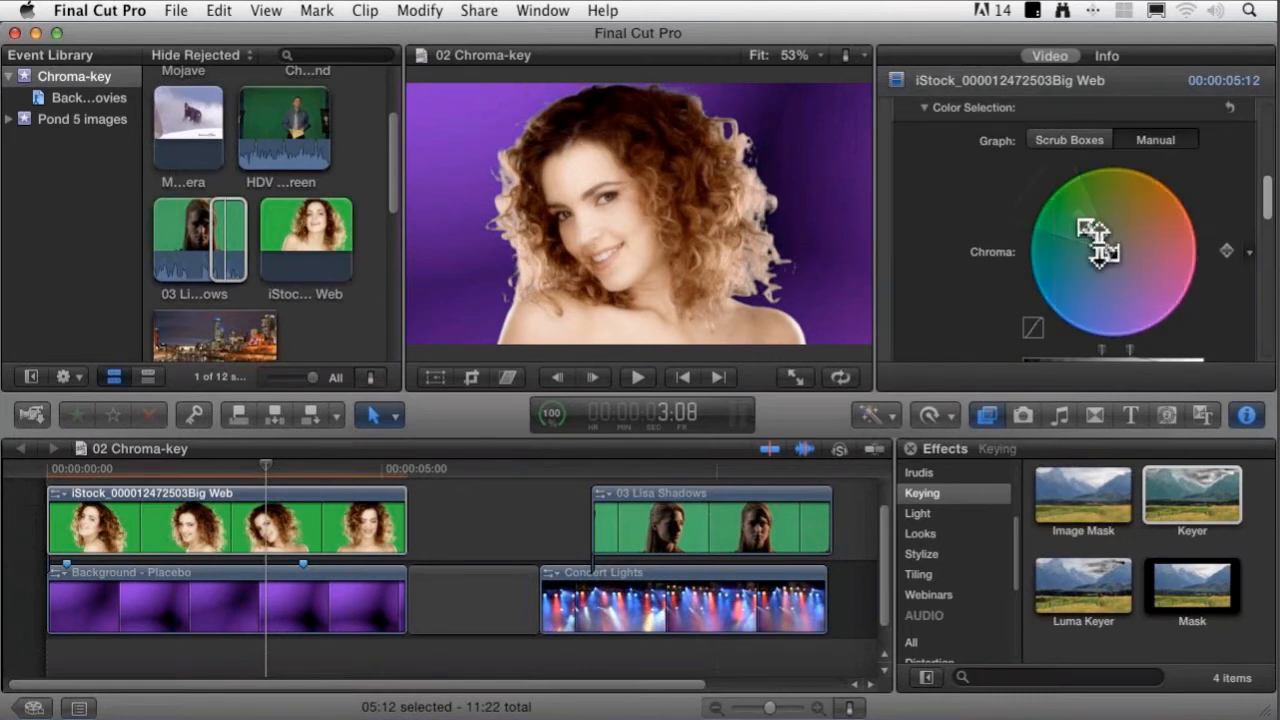
left_click_drag(1100, 250, 1090, 236)
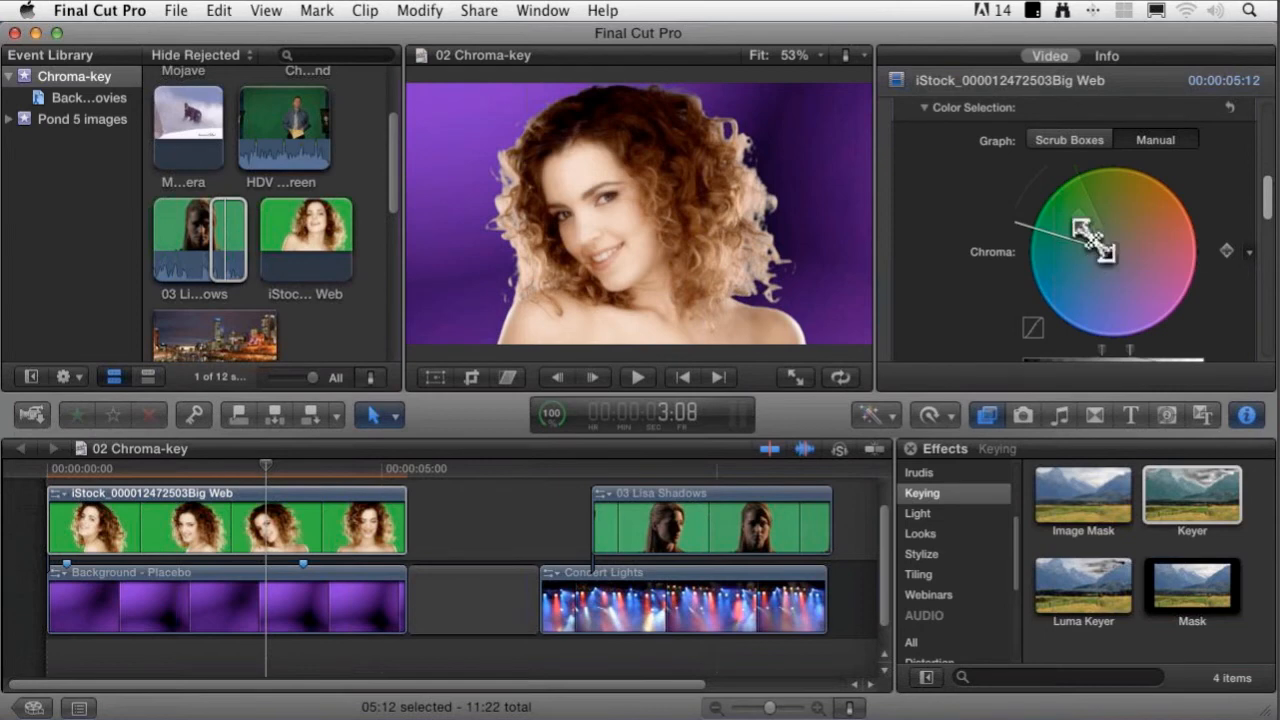
left_click_drag(1080, 240, 1096, 216)
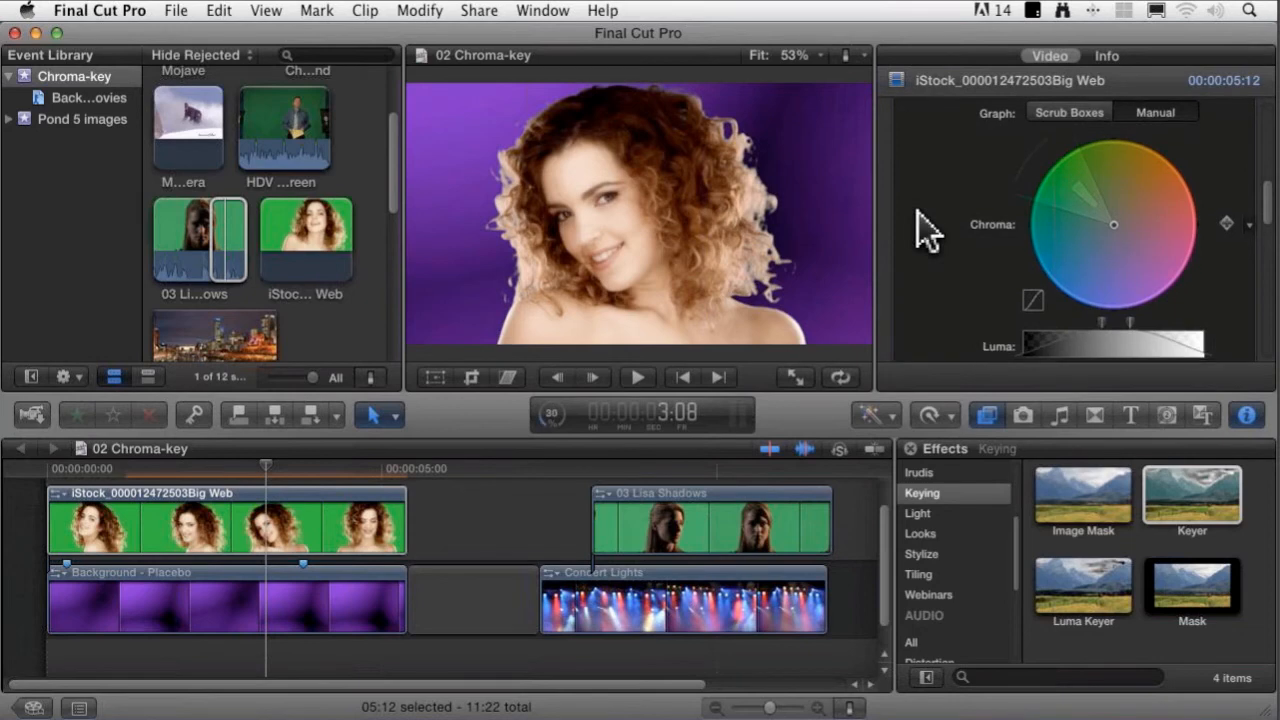
scroll("down", 3)
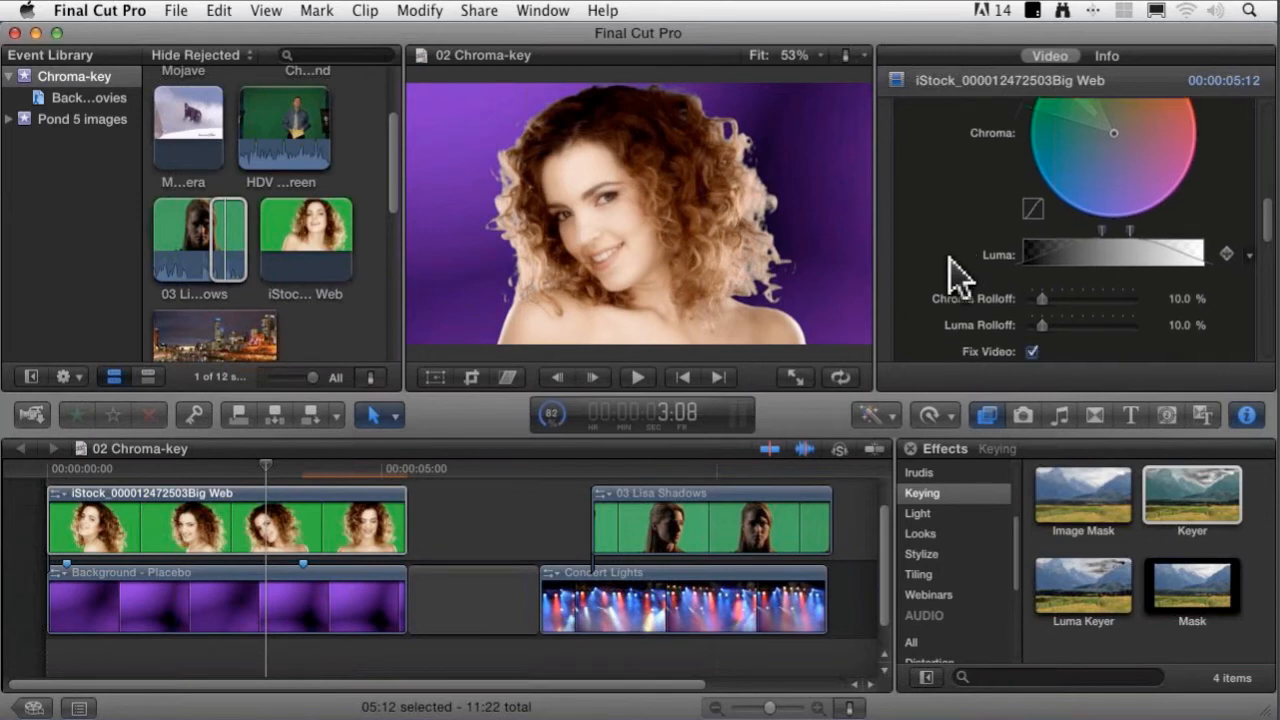
scroll("down", 3)
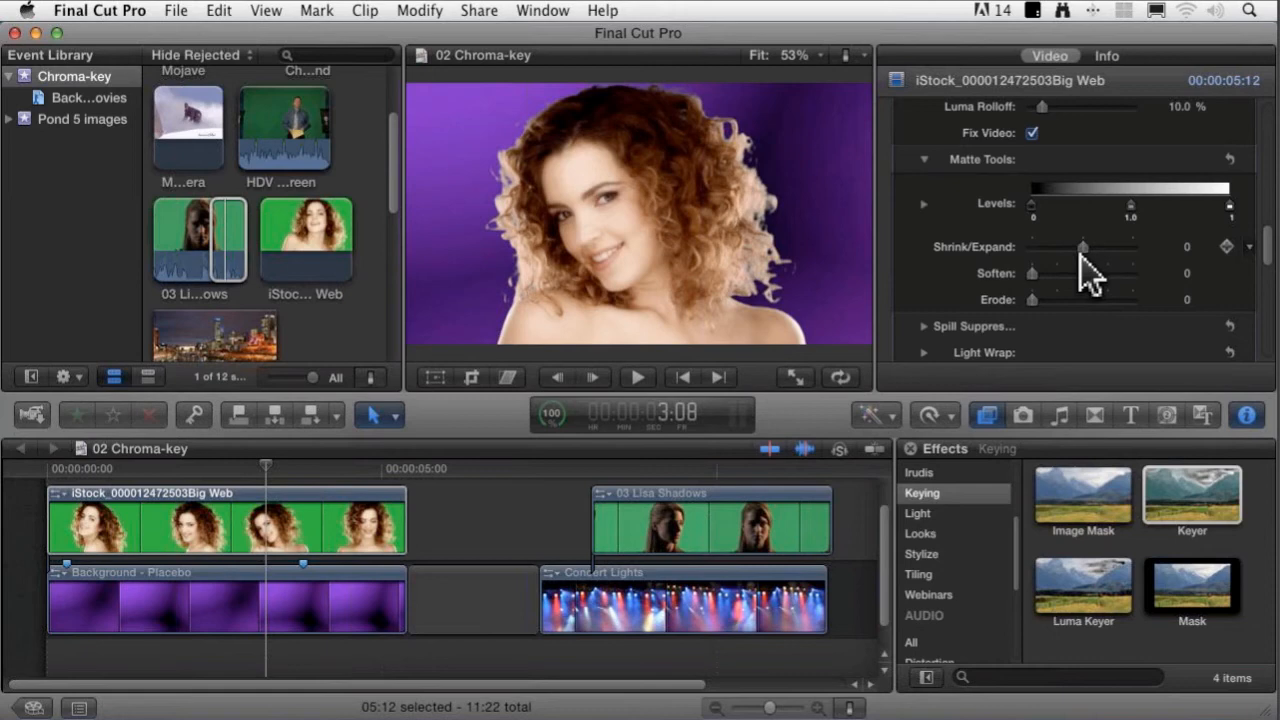
mouse_move(910, 296)
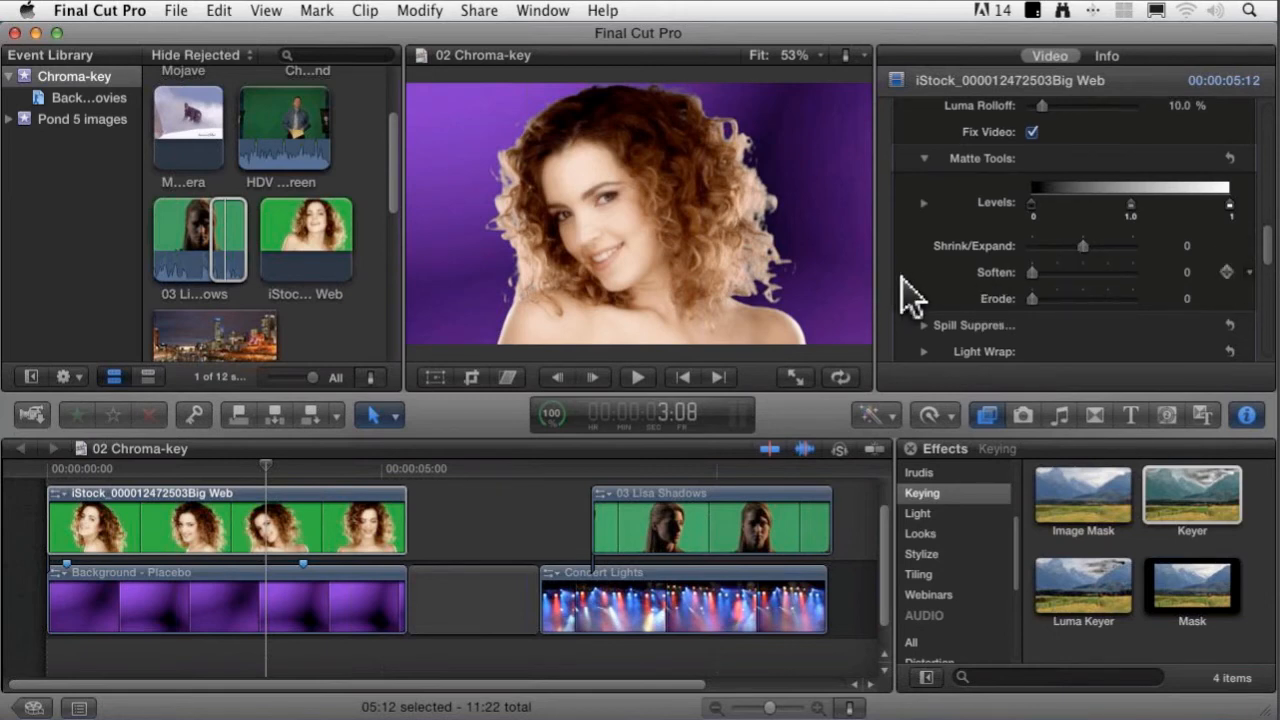
scroll("down", 3)
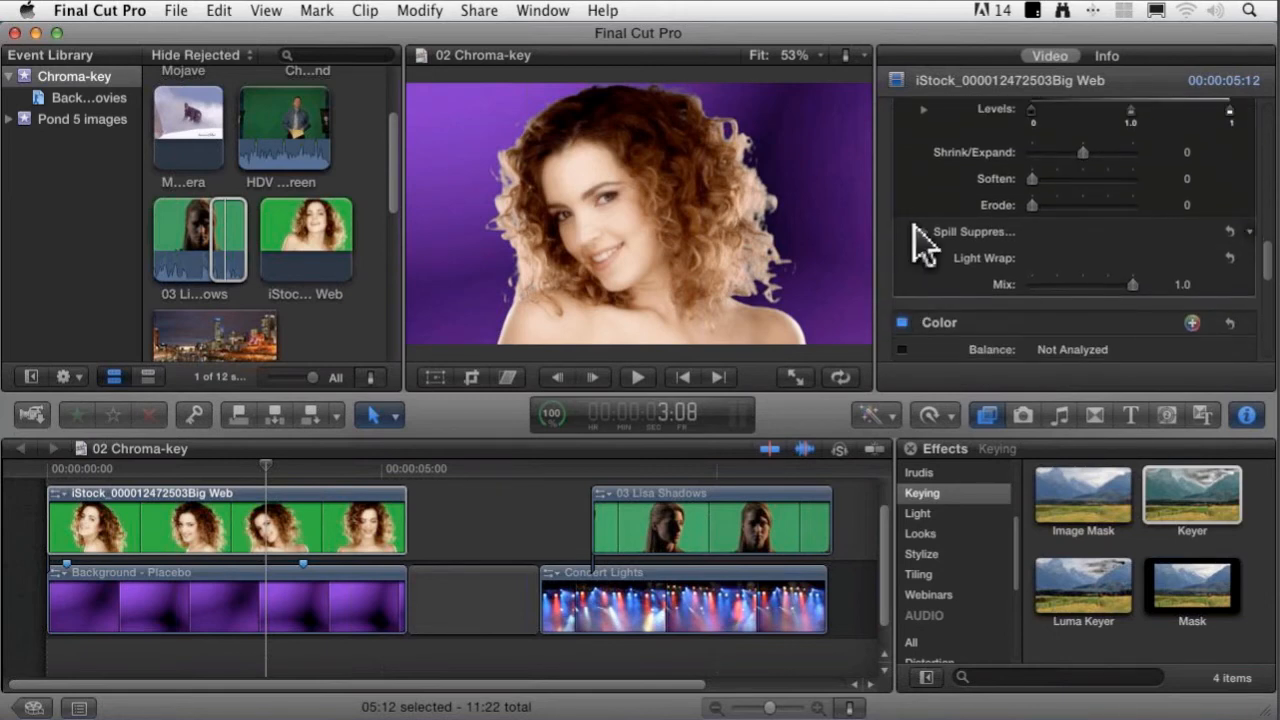
Expand the Keyer's Spill Suppression and Light Wrap sections, left at defaults
left_click(924, 232)
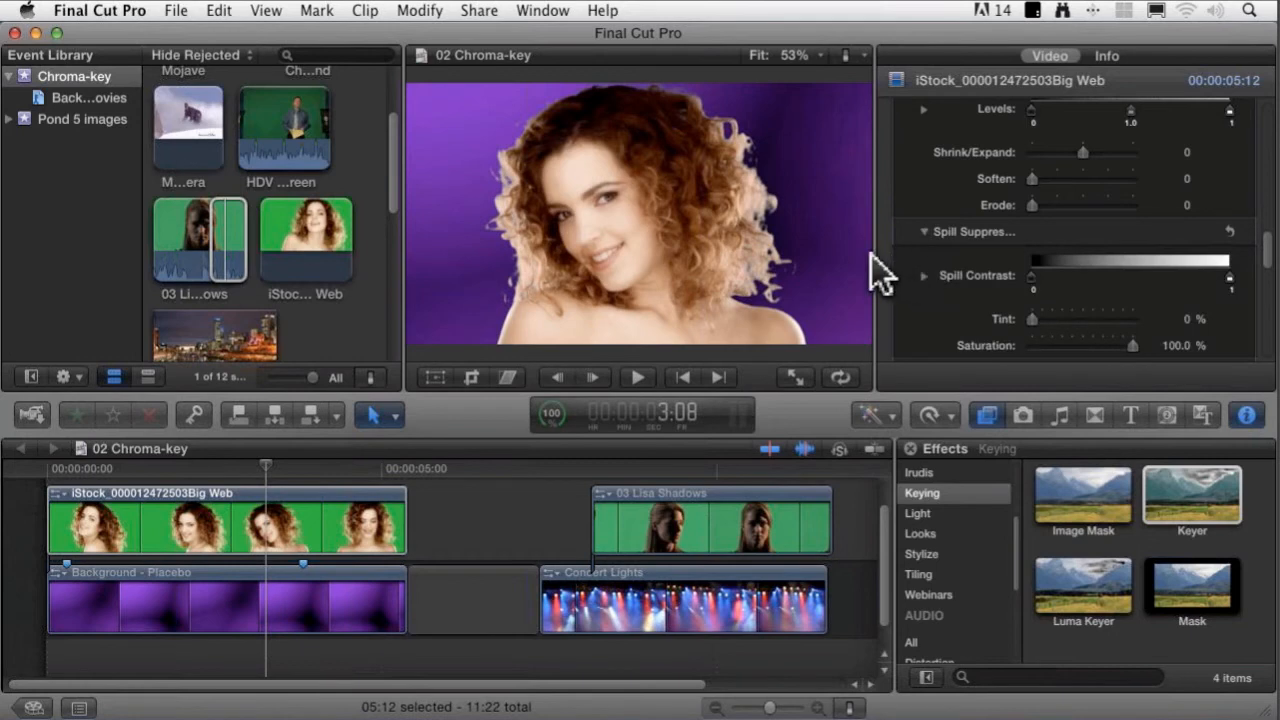
mouse_move(888, 280)
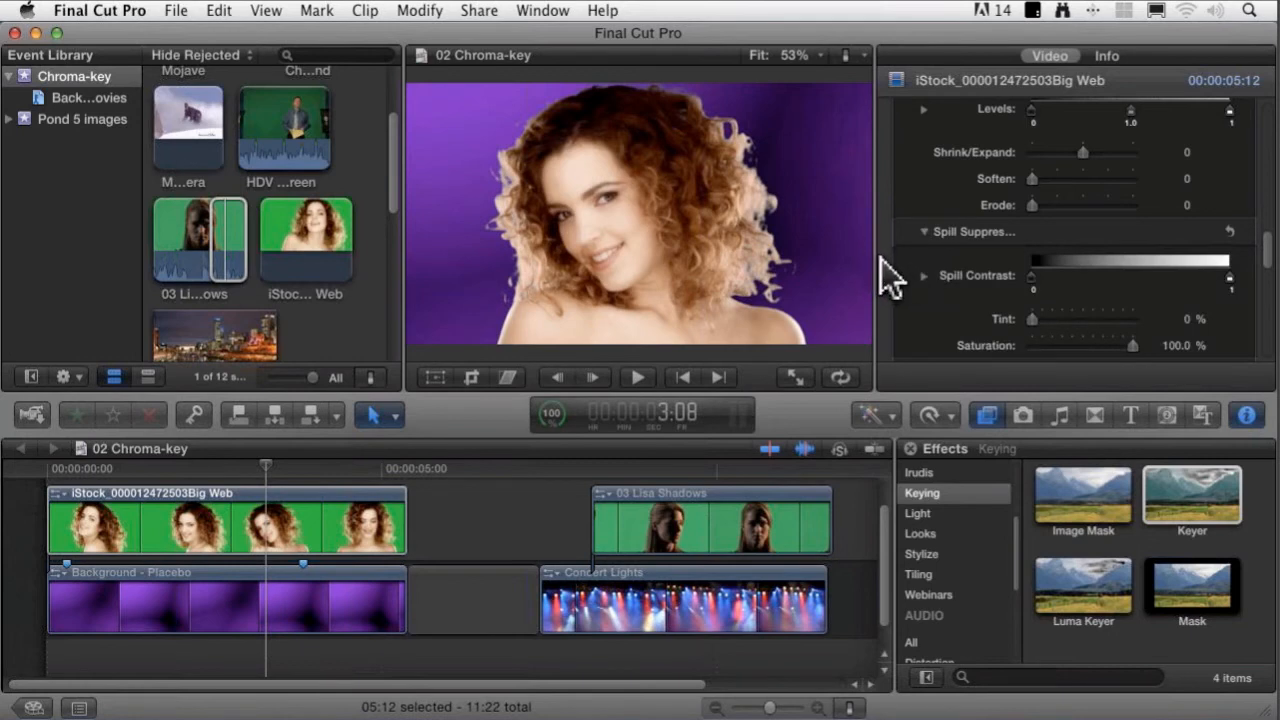
scroll("down", 3)
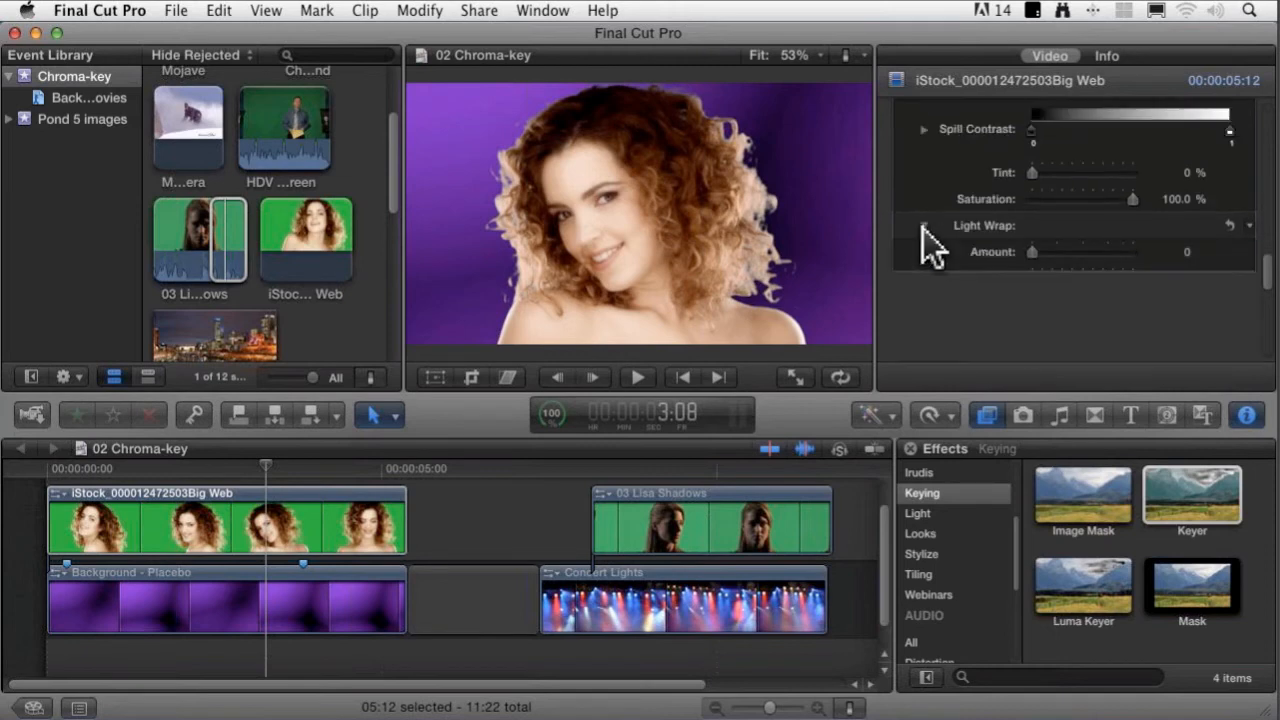
left_click(924, 224)
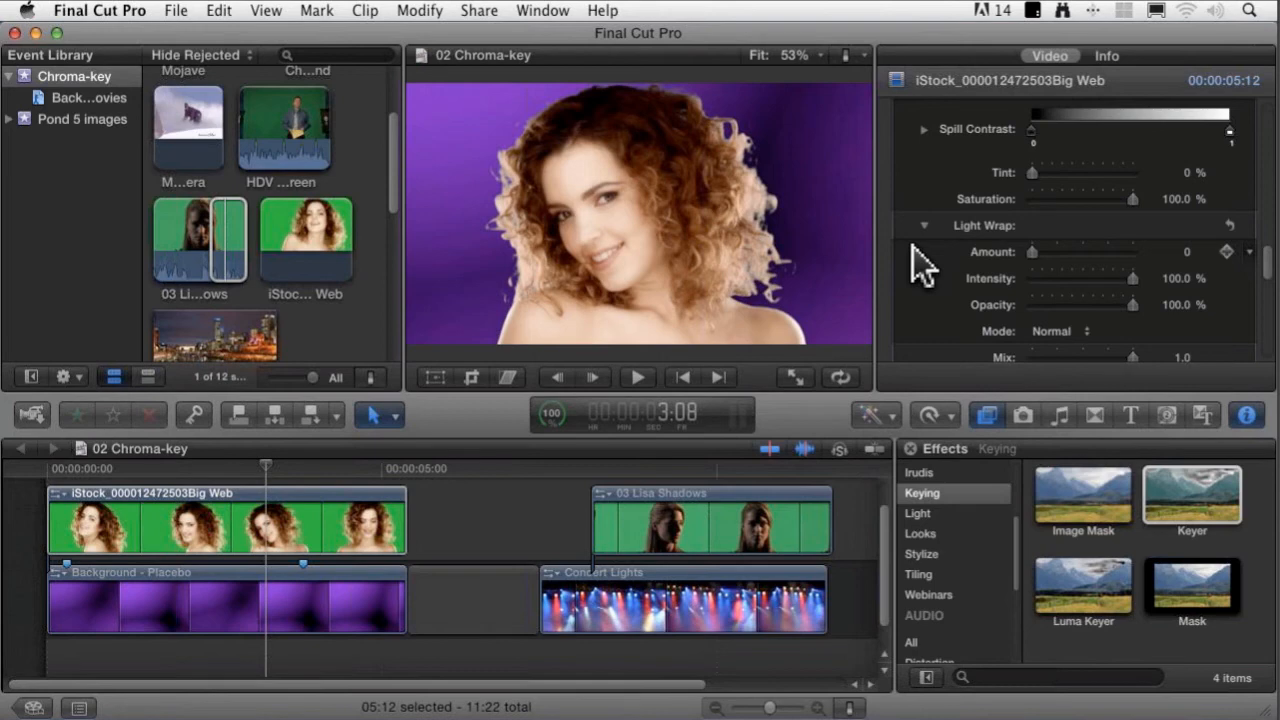
mouse_move(1044, 270)
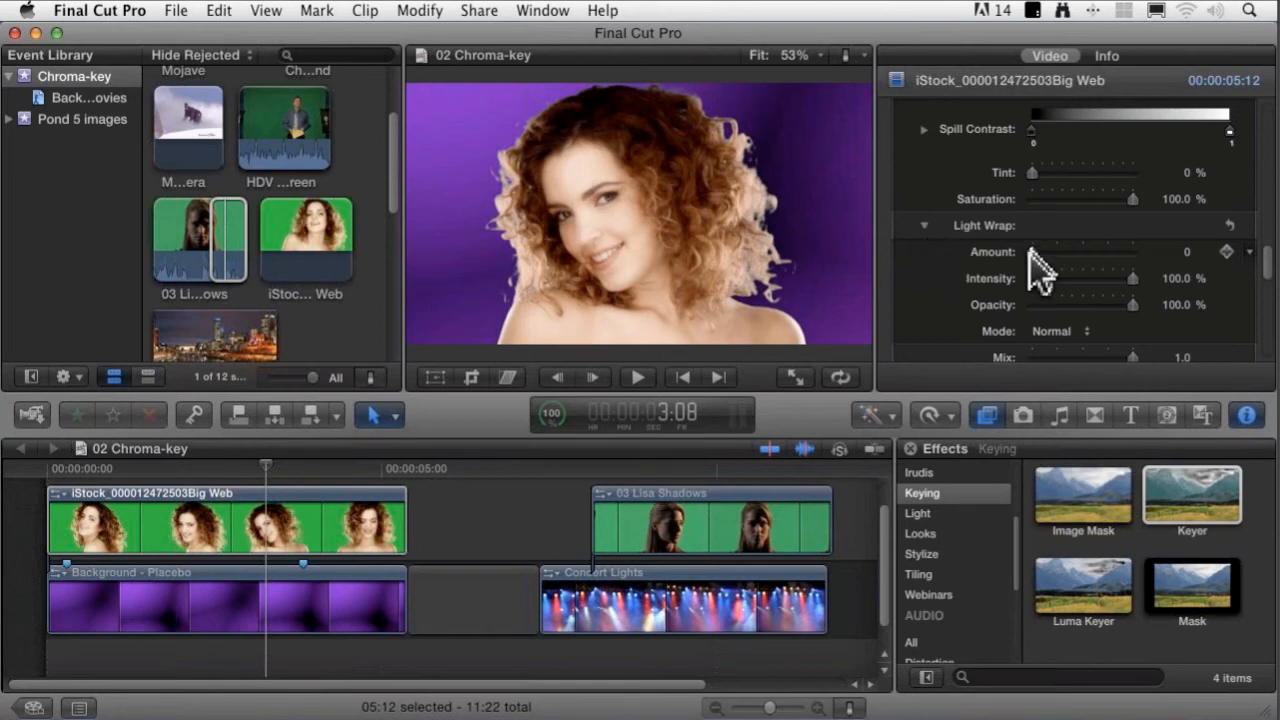
Raise the Light Wrap Amount to 30, keeping intensity and opacity at 100%
left_click_drag(1030, 252, 1044, 252)
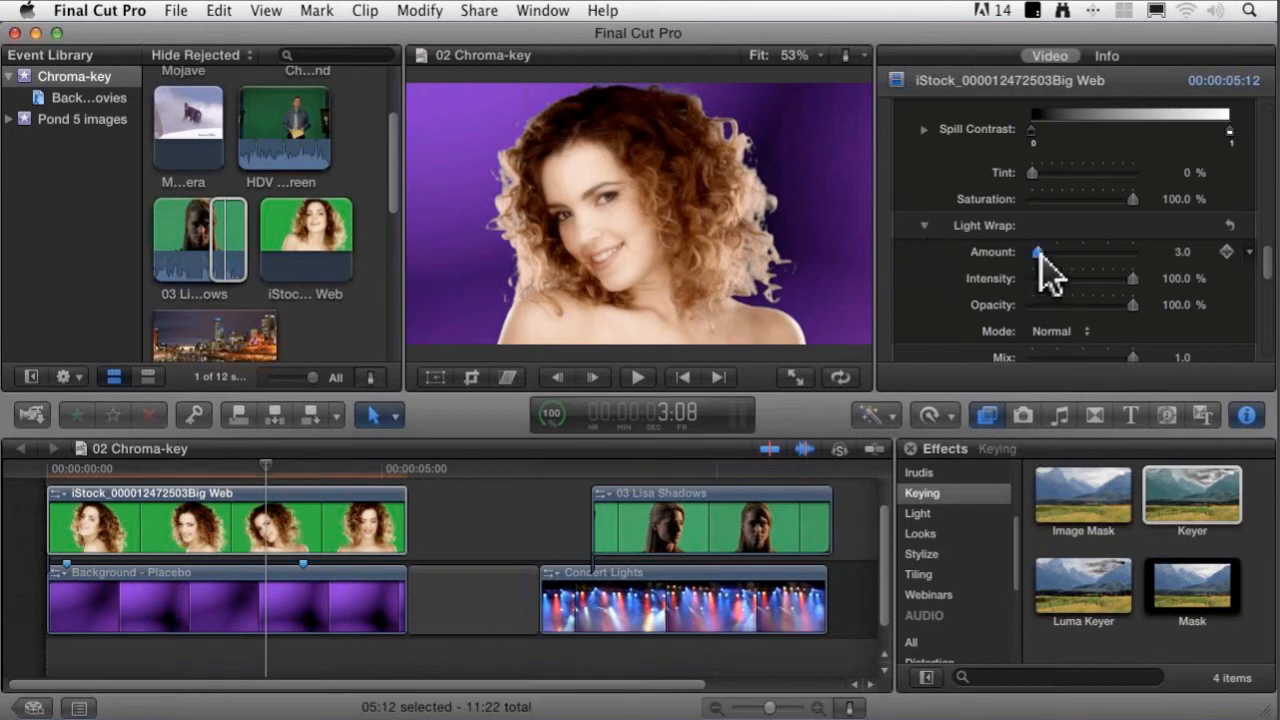
left_click_drag(1036, 252, 1056, 252)
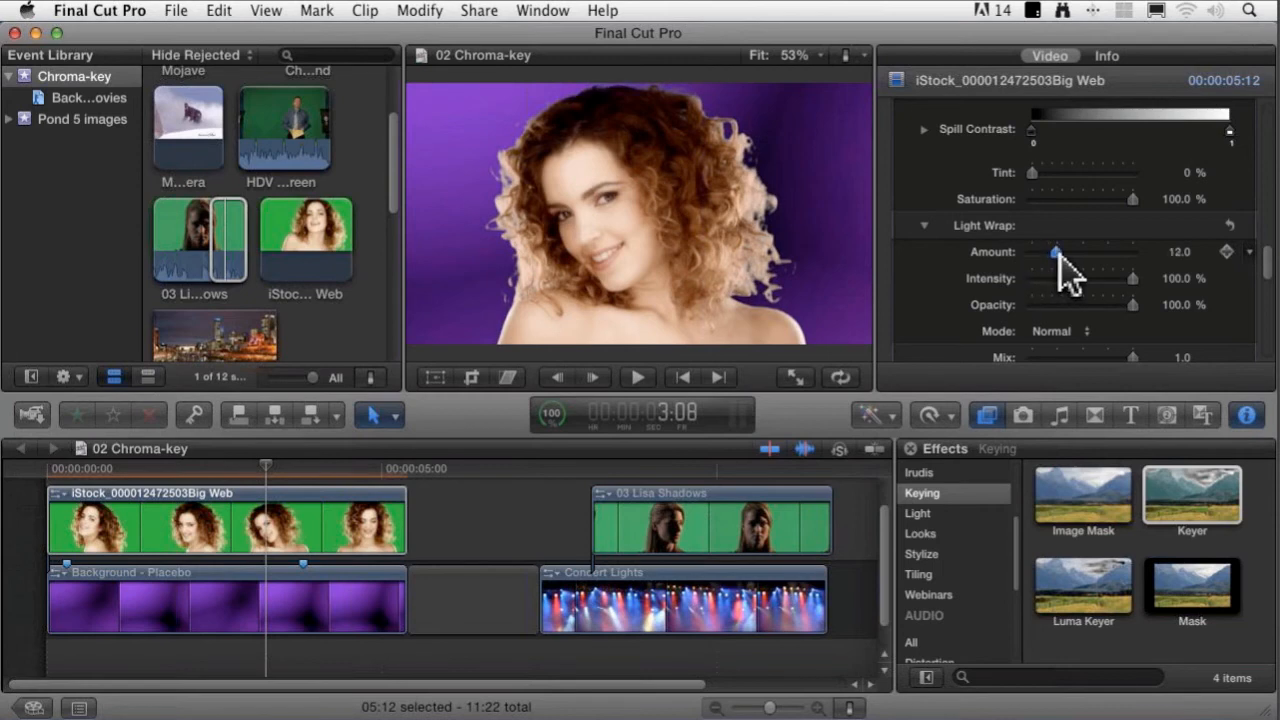
left_click_drag(1056, 252, 1070, 252)
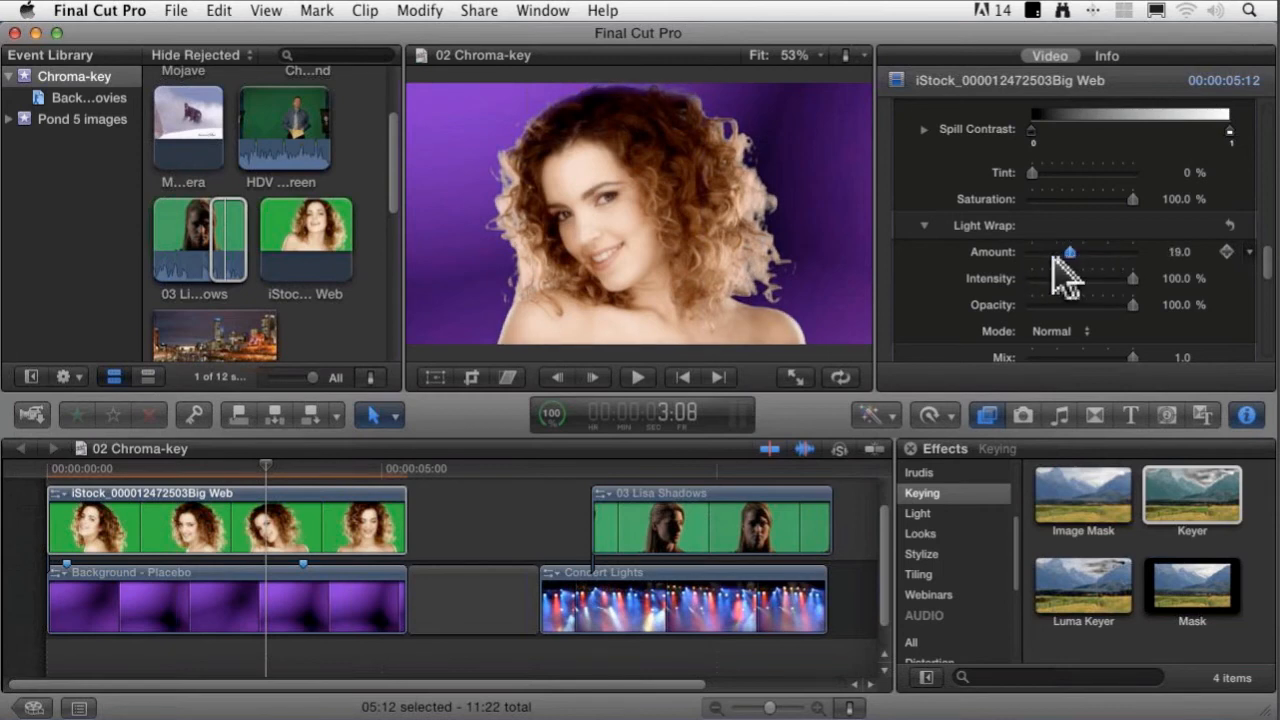
left_click_drag(1070, 252, 1050, 252)
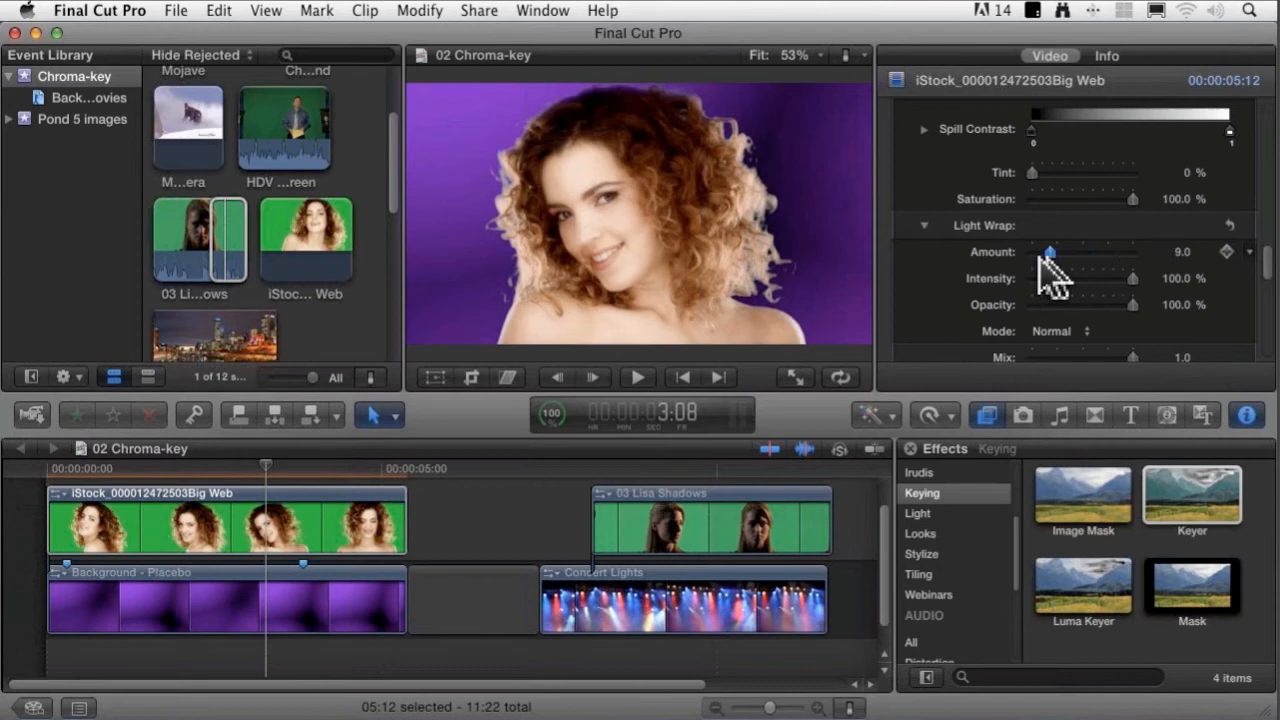
left_click_drag(1050, 252, 1078, 252)
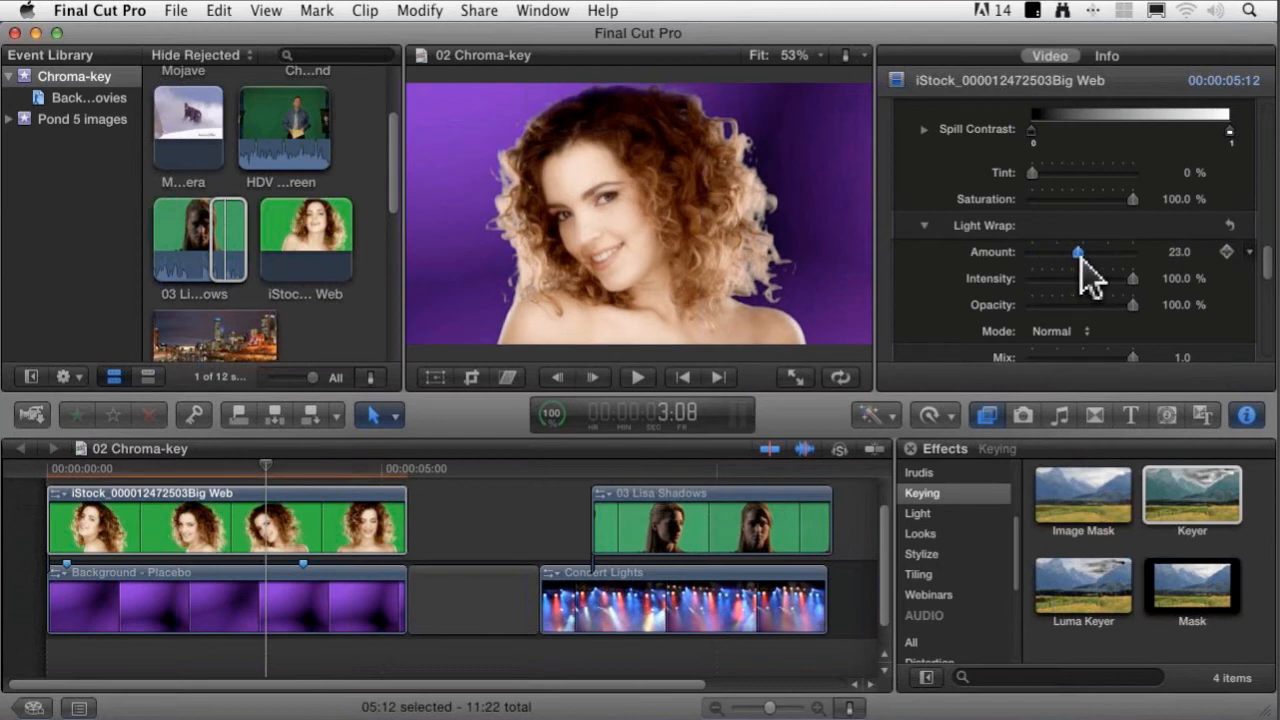
left_click_drag(1078, 252, 1092, 252)
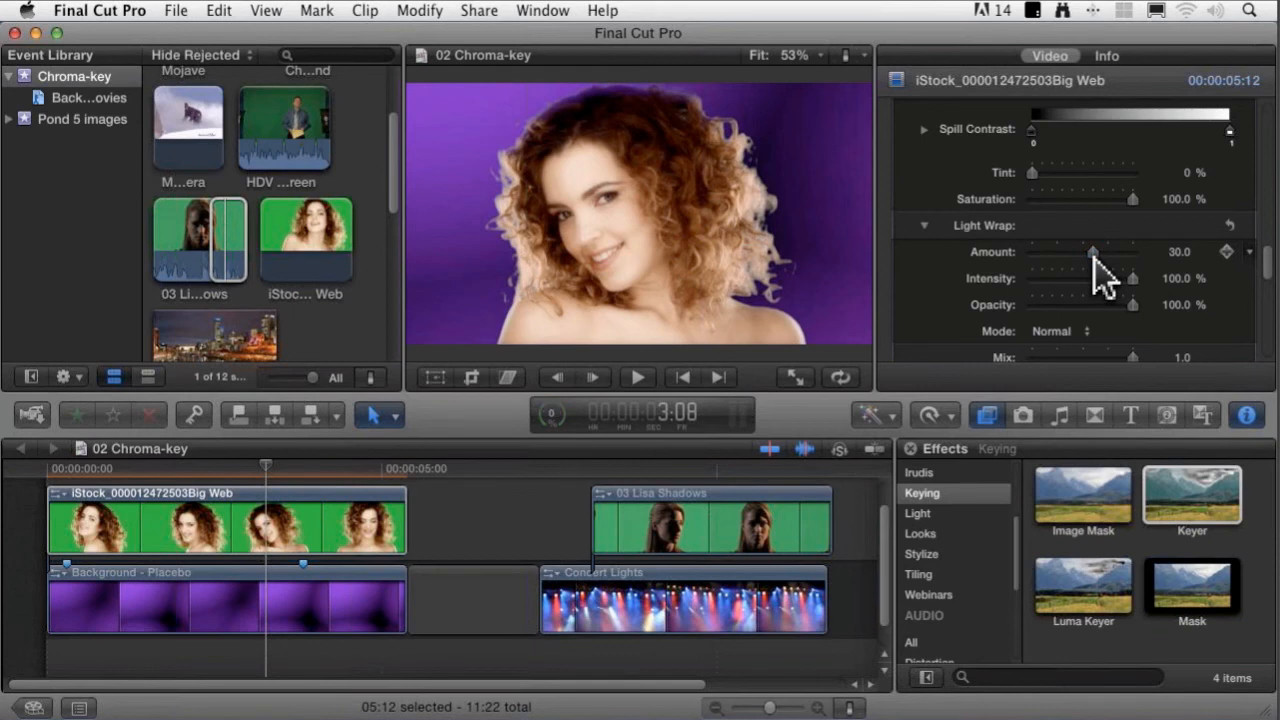
mouse_move(1060, 290)
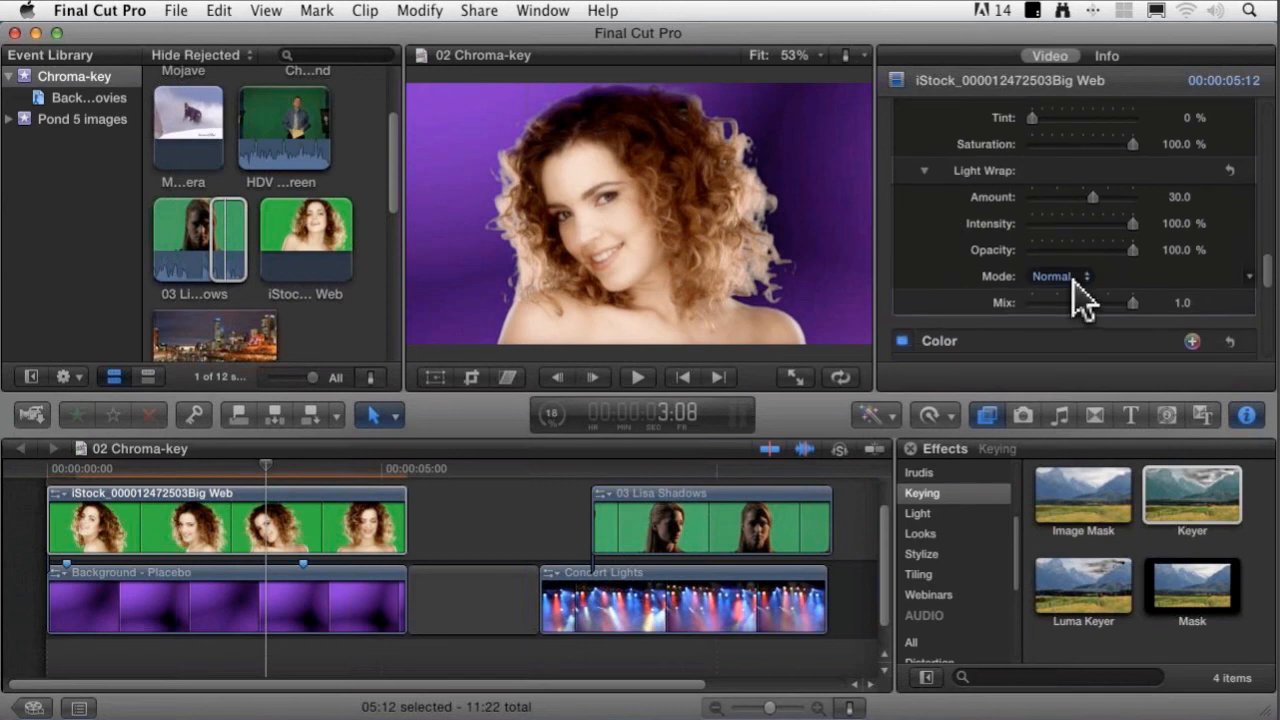
left_click(1056, 276)
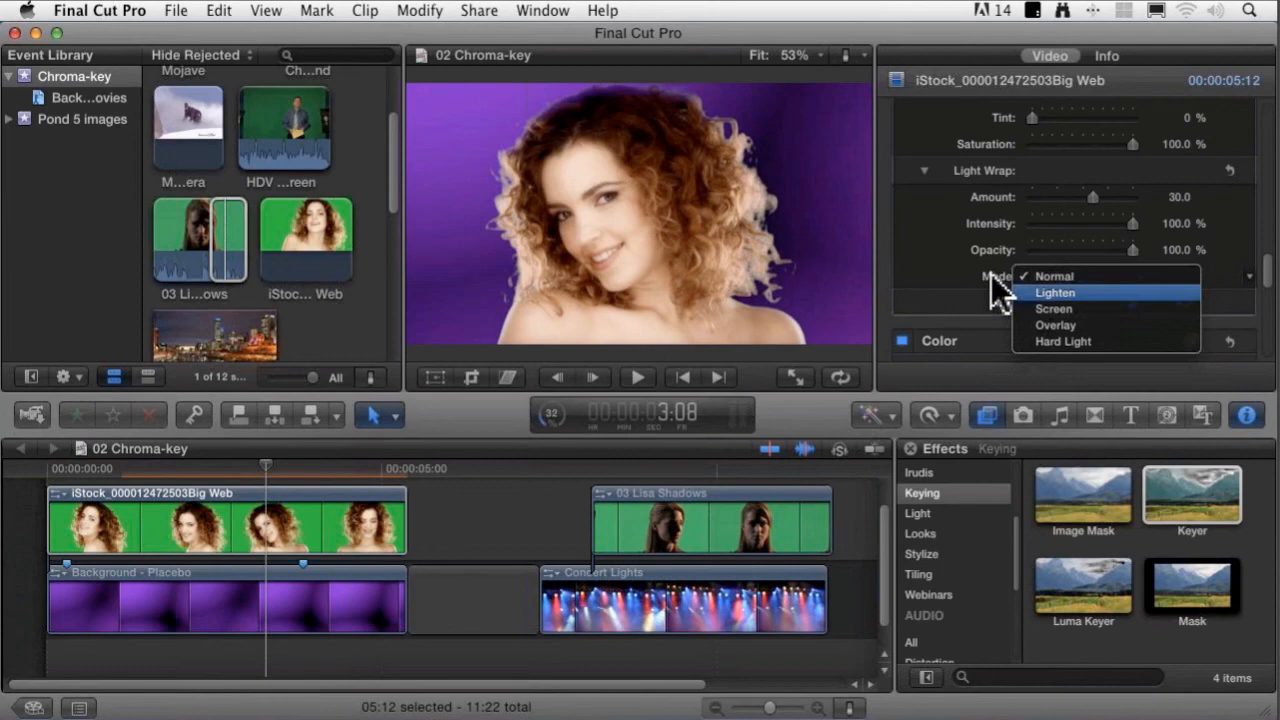
left_click(1056, 276)
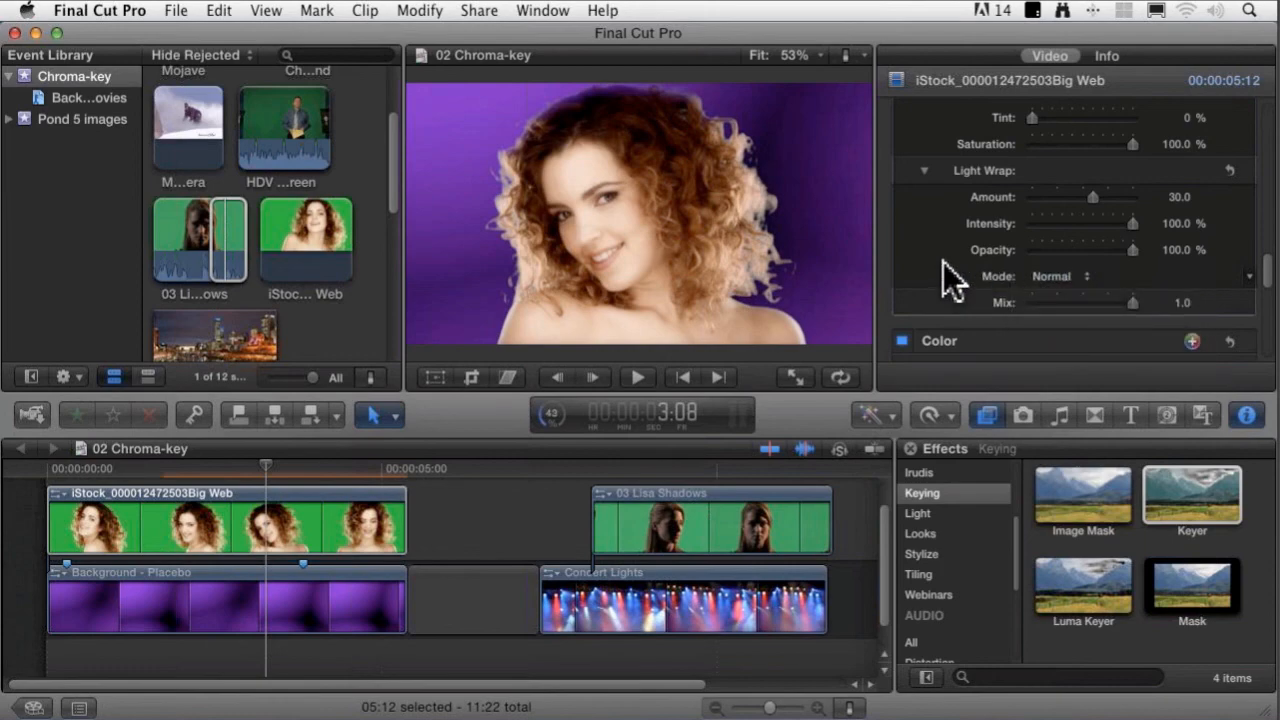